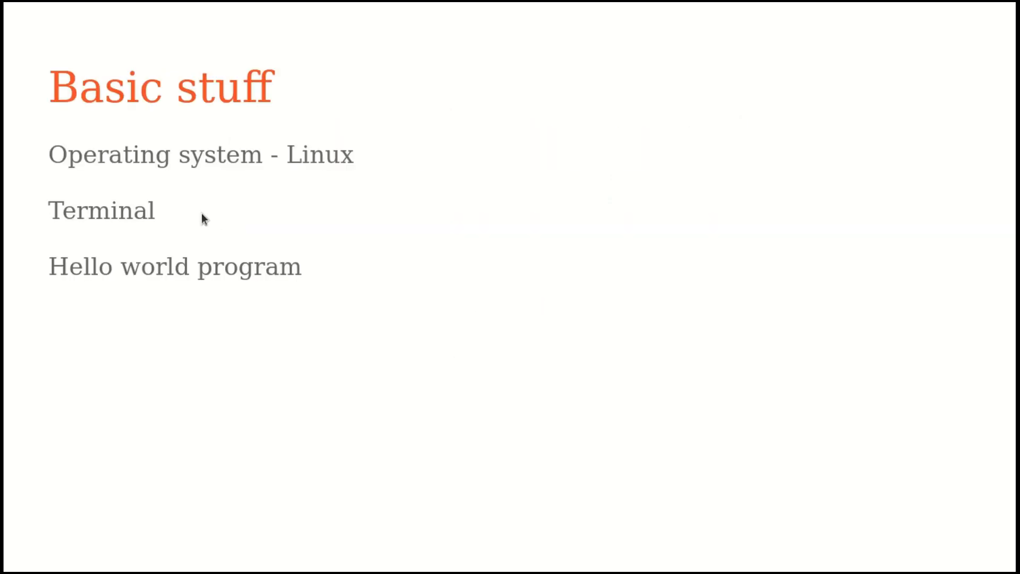
{"action": "mouse_move", "coordinate": [287, 188]}
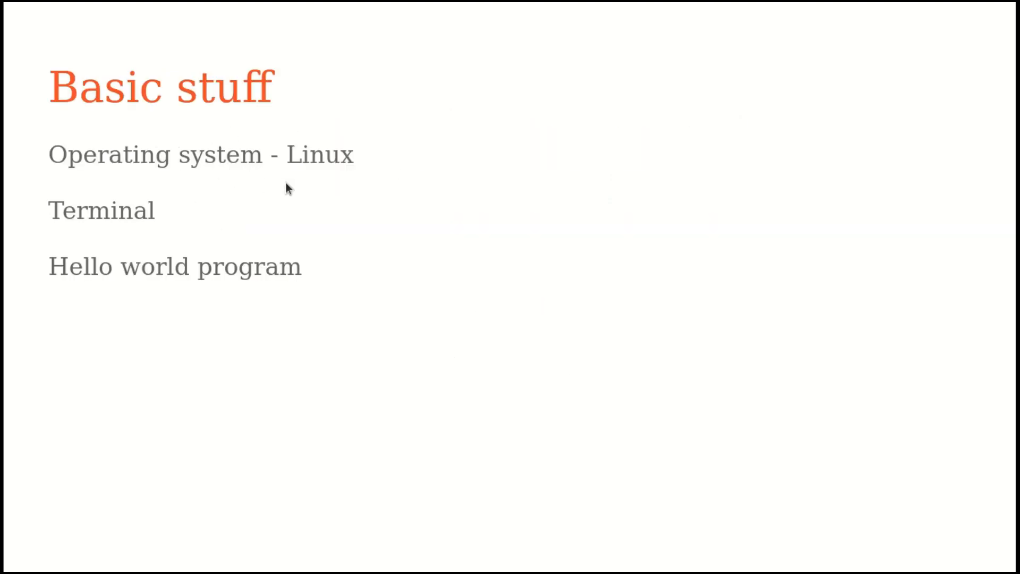
{"action": "mouse_move", "coordinate": [223, 311]}
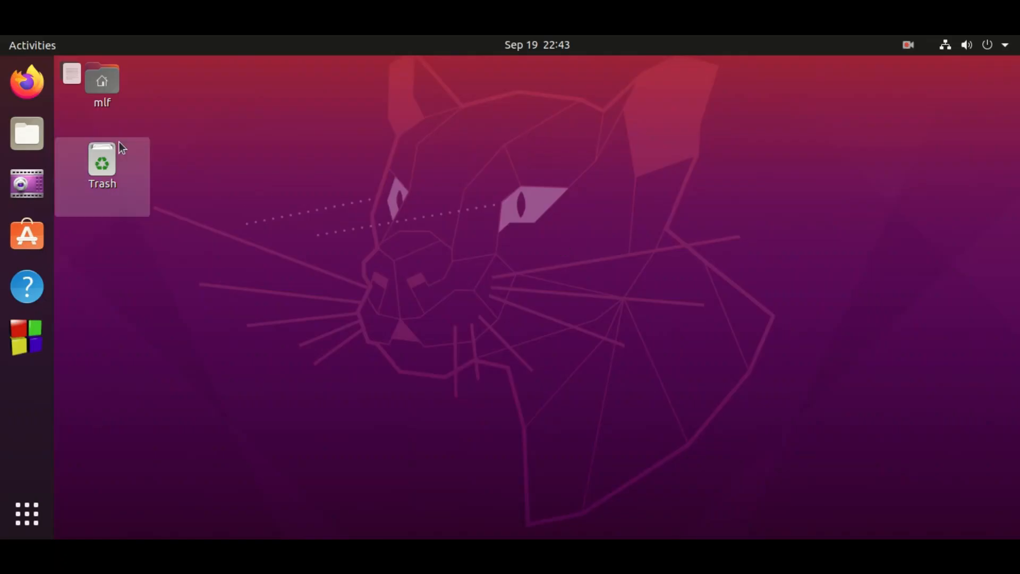
{"action": "mouse_move", "coordinate": [27, 513]}
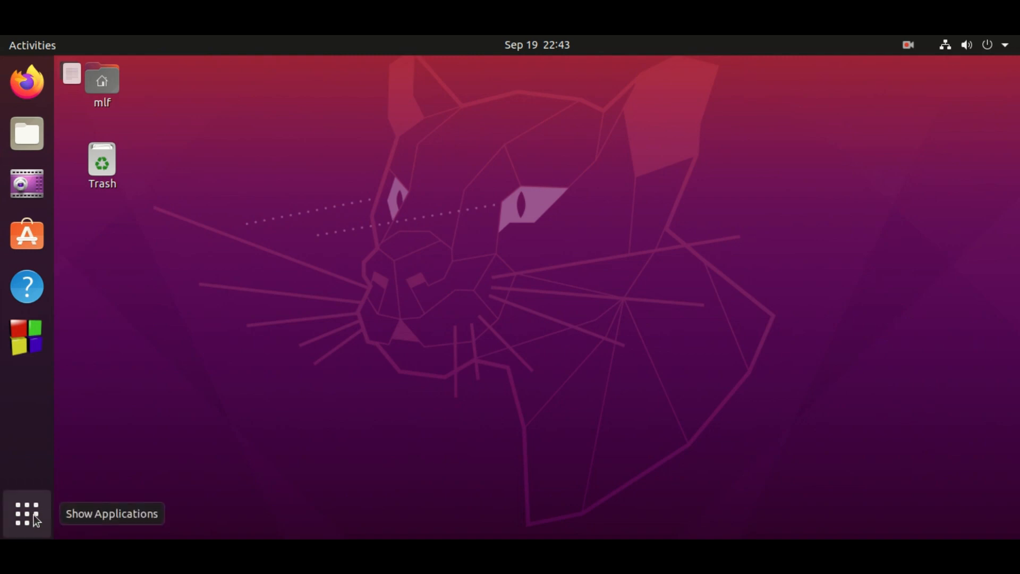
Search the application overview for 'terminal' and launch the Terminal app
{"action": "left_click", "coordinate": [26, 513]}
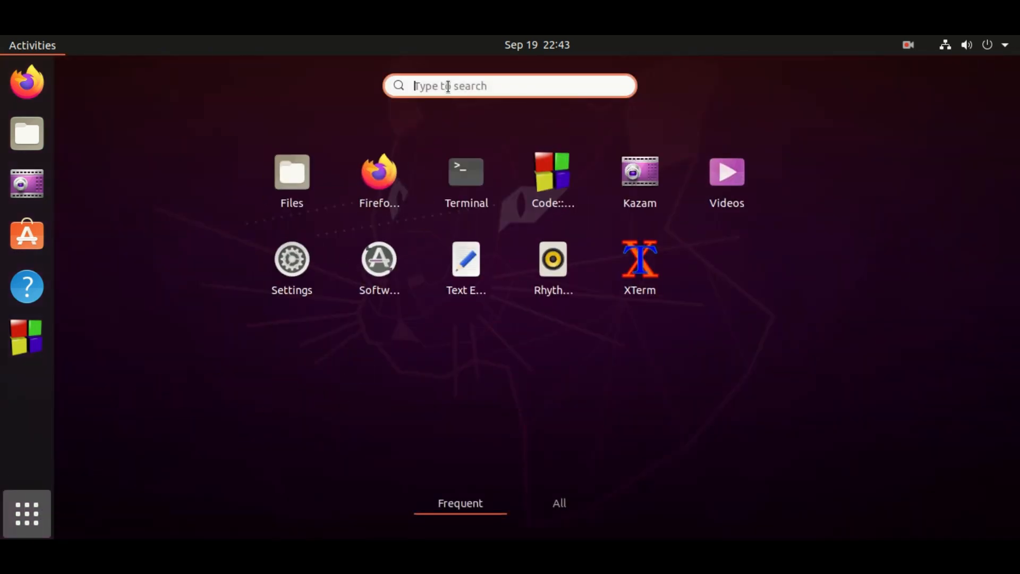
{"action": "type", "text": "termin"}
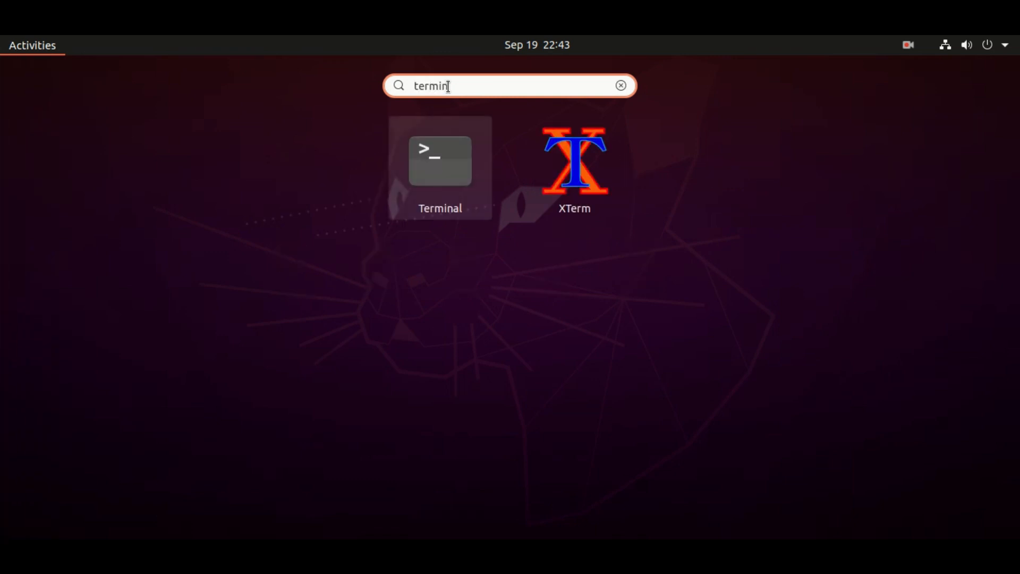
{"action": "type", "text": "al"}
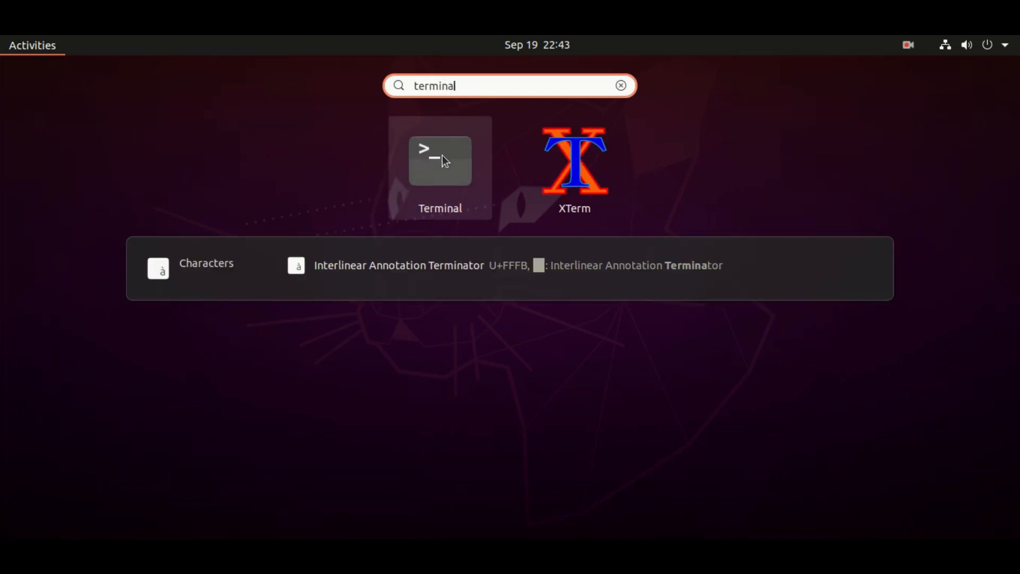
{"action": "left_click", "coordinate": [439, 160]}
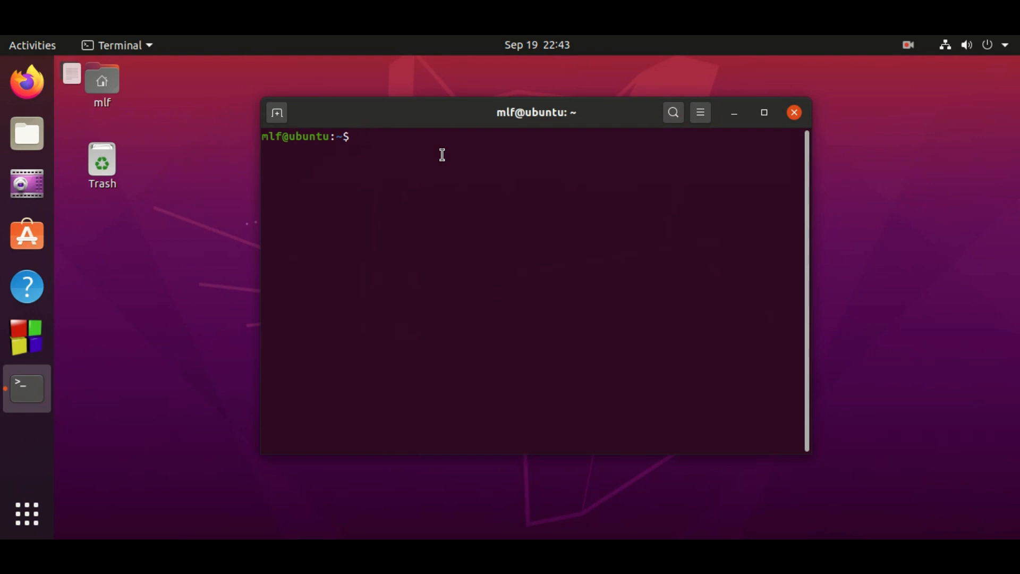
{"action": "mouse_move", "coordinate": [778, 129]}
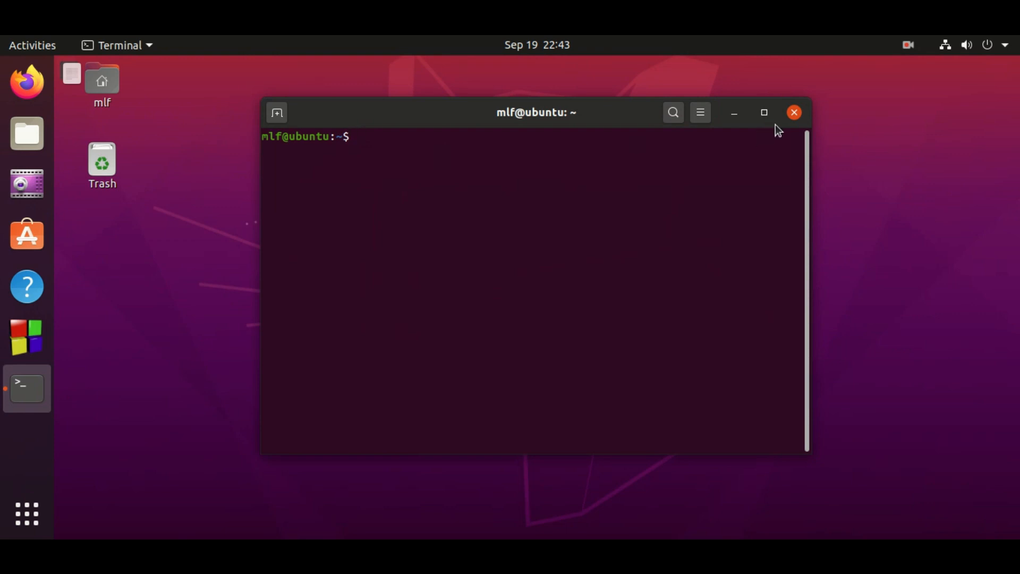
Close the terminal window and add Terminal to Favorites from the application overview
{"action": "left_click", "coordinate": [793, 112]}
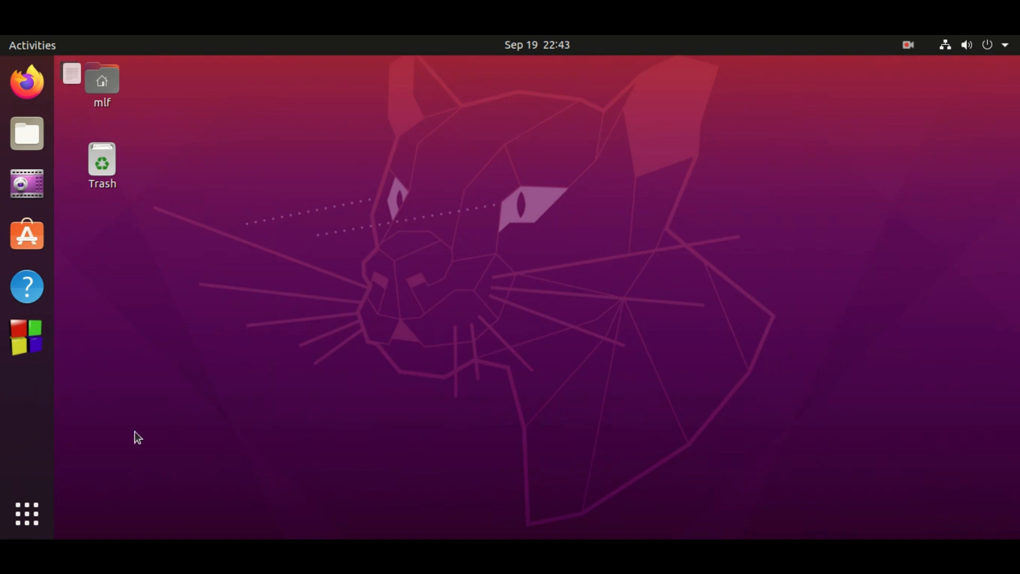
{"action": "left_click", "coordinate": [27, 513]}
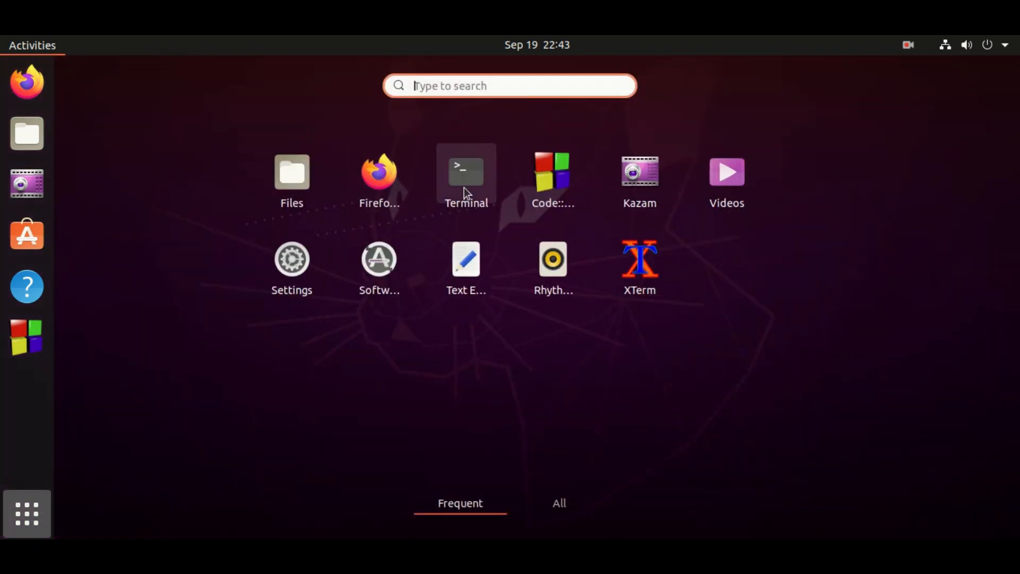
{"action": "right_click", "coordinate": [466, 171]}
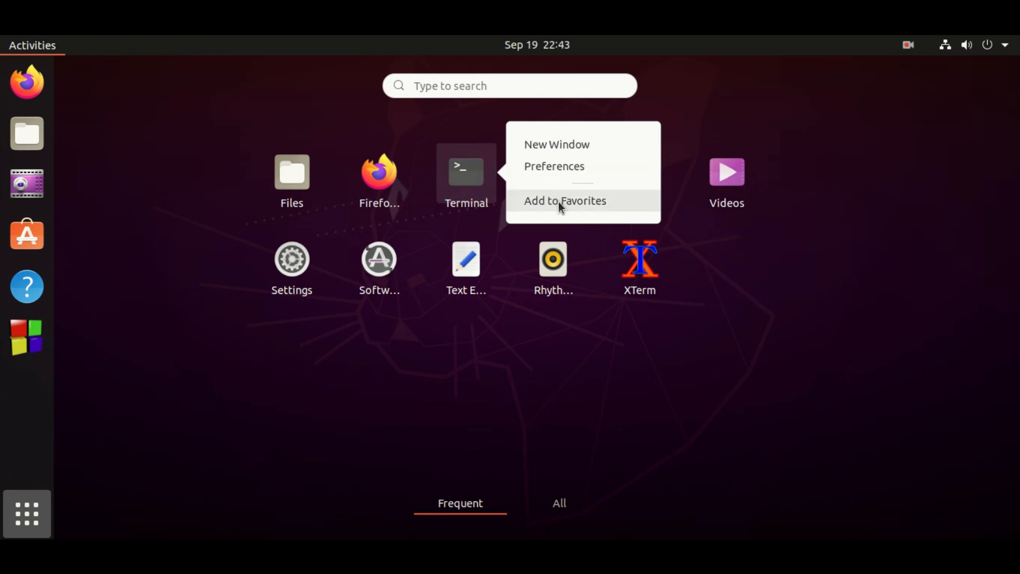
{"action": "left_click", "coordinate": [565, 201]}
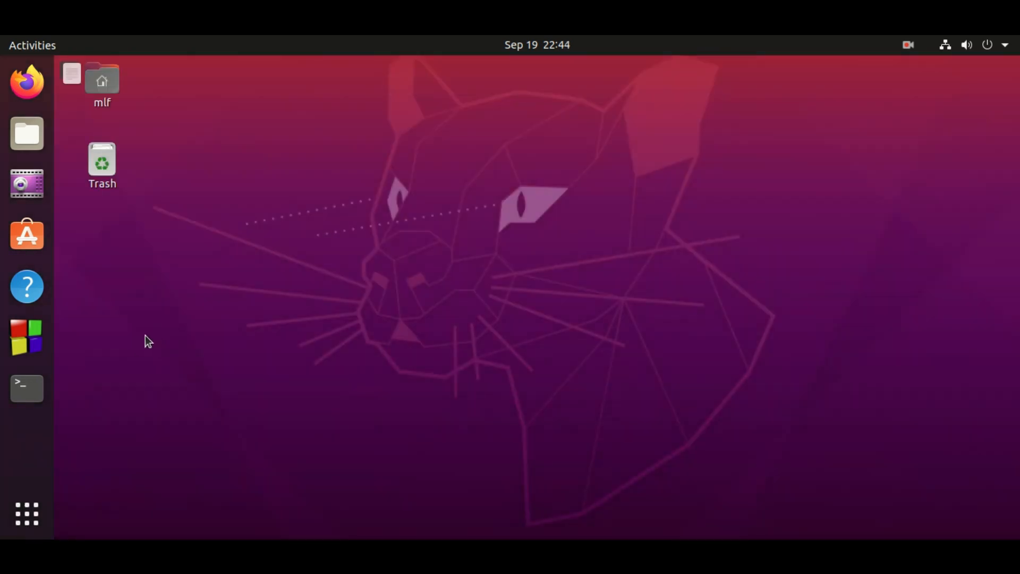
Launch Terminal from the dock and drag its favorite icon higher
{"action": "left_click", "coordinate": [27, 388]}
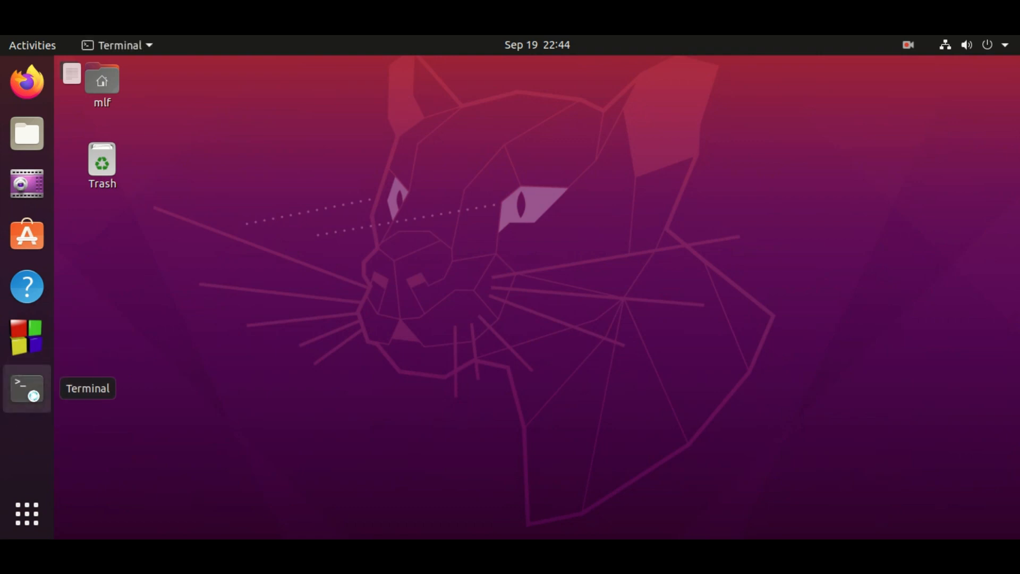
{"action": "left_click", "coordinate": [26, 389]}
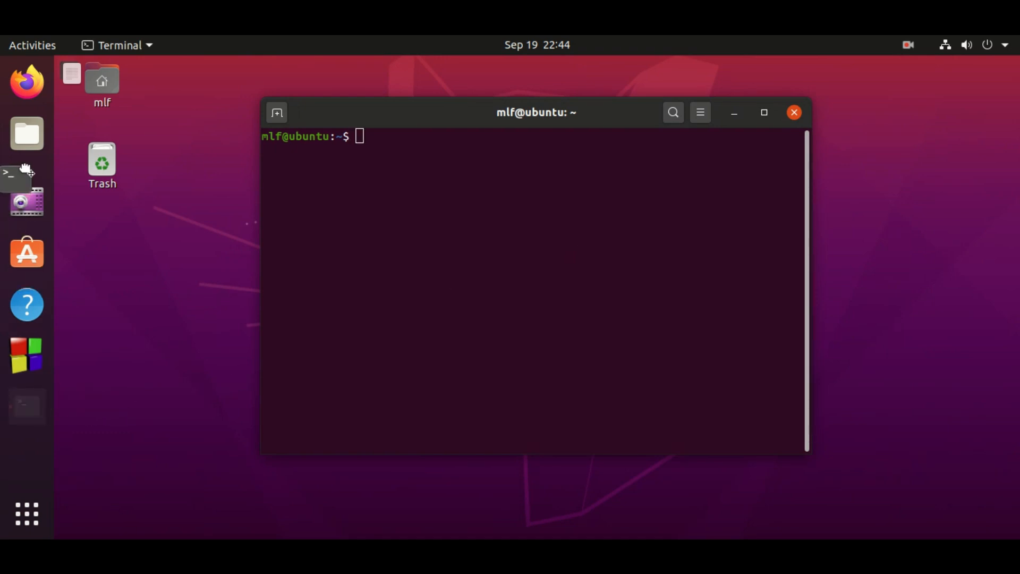
{"action": "left_click", "coordinate": [26, 179]}
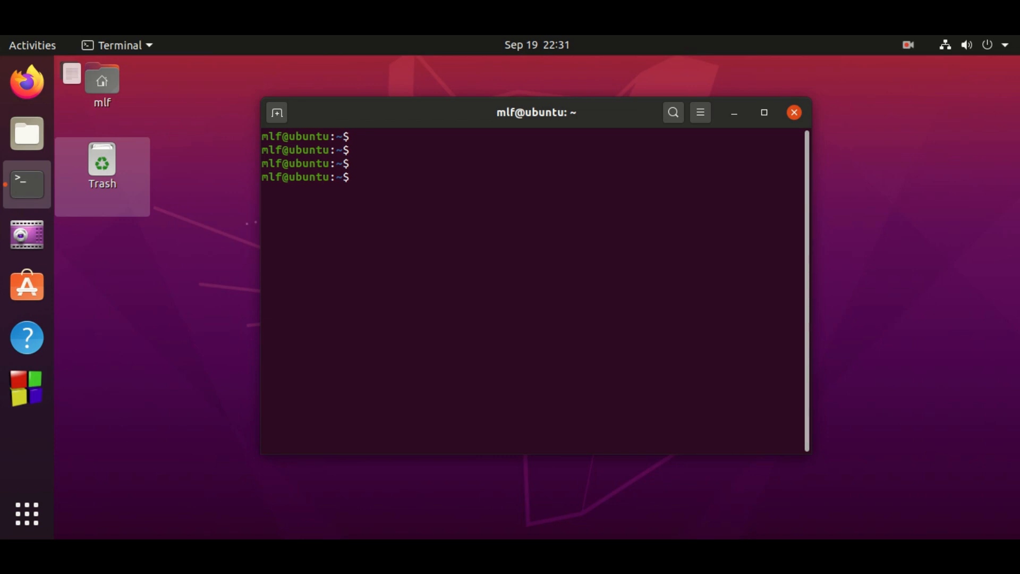
Echo the shell's parent PID (7043) and grep ps -ax output for it
{"action": "type", "text": "e"}
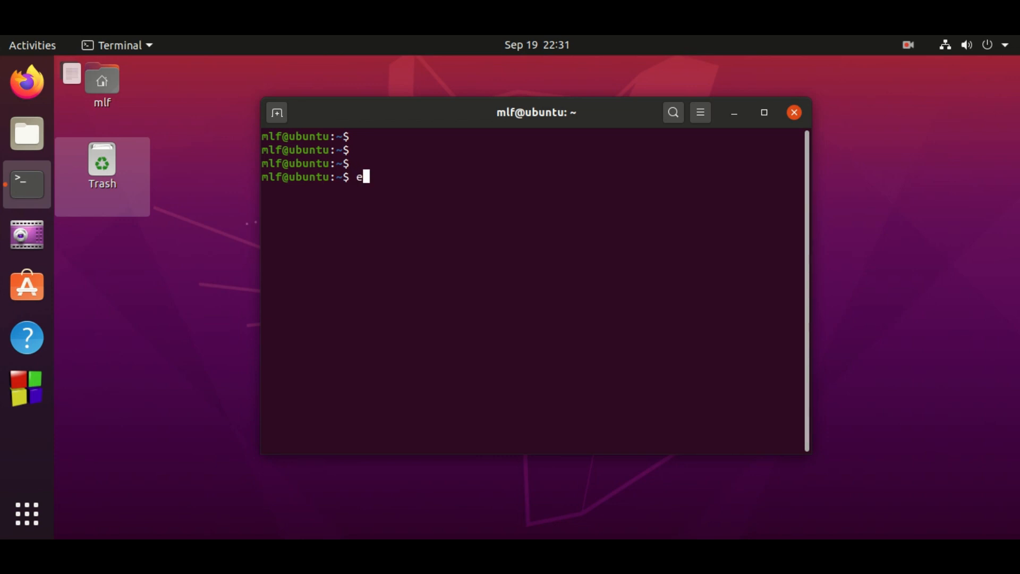
{"action": "type", "text": "c"}
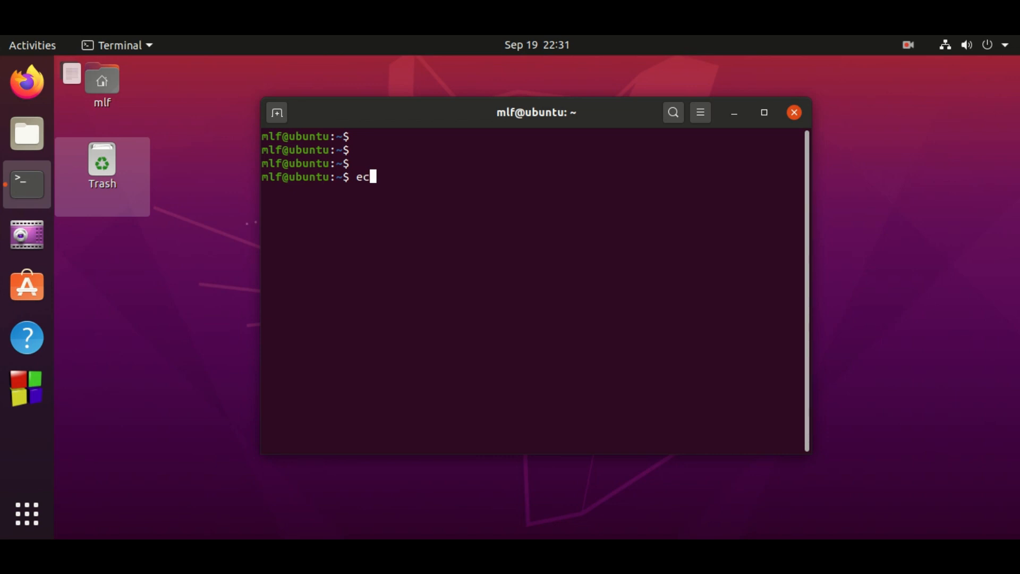
{"action": "type", "text": "ho"}
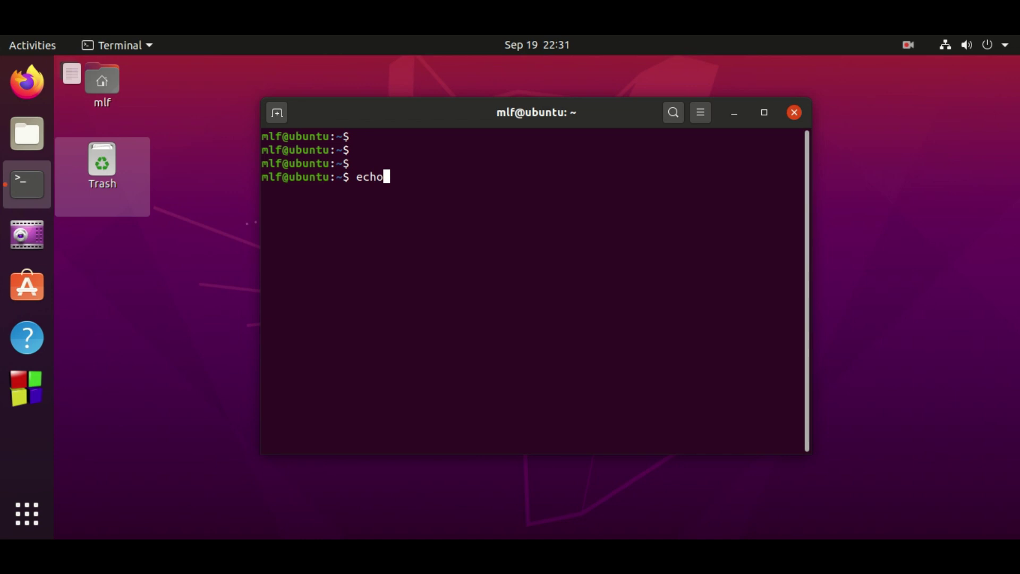
{"action": "type", "text": "$PPID"}
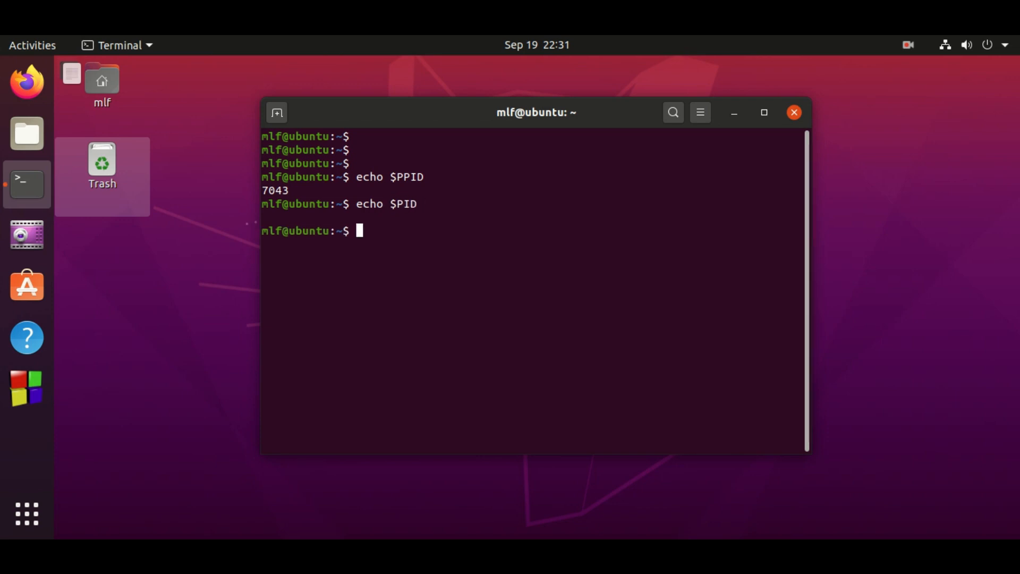
{"action": "type", "text": "echo $"}
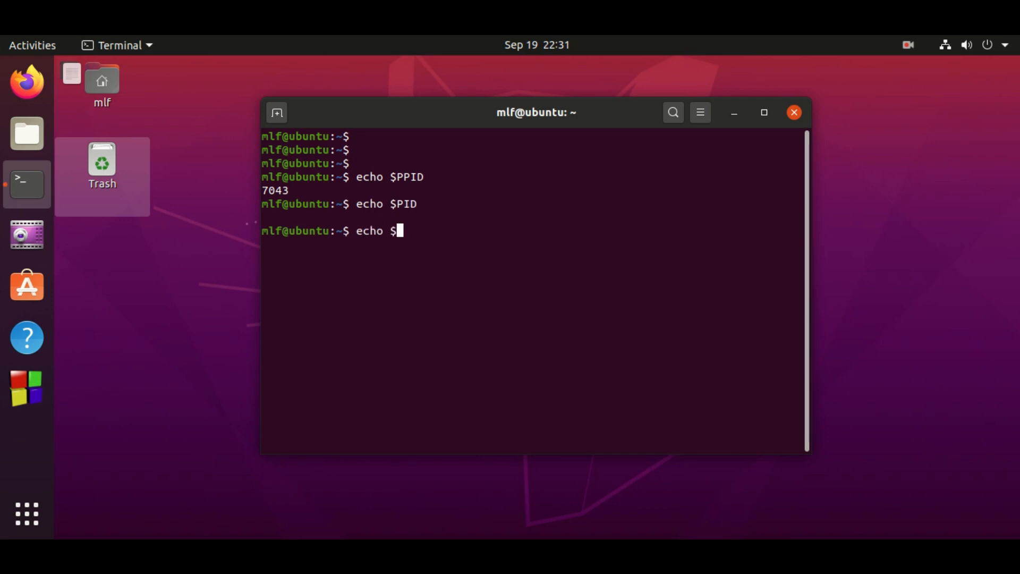
{"action": "key", "text": "Return"}
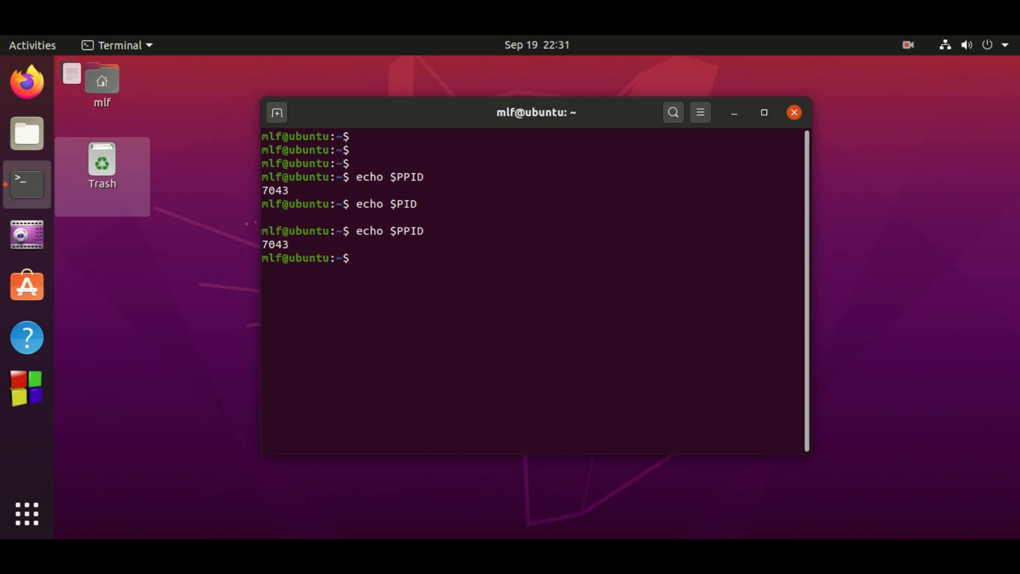
{"action": "type", "text": "ps"}
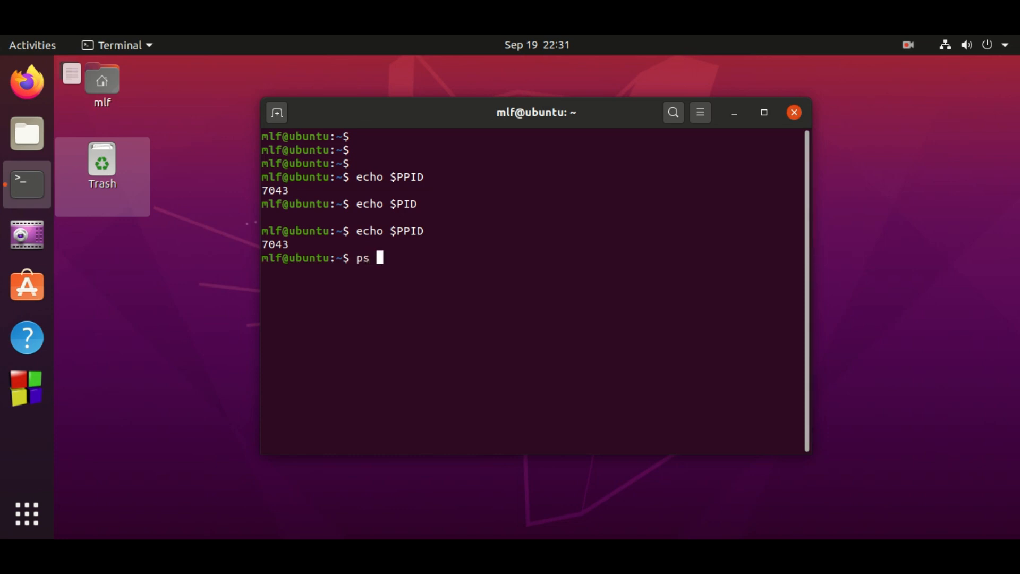
{"action": "type", "text": "-ax | grep 7043"}
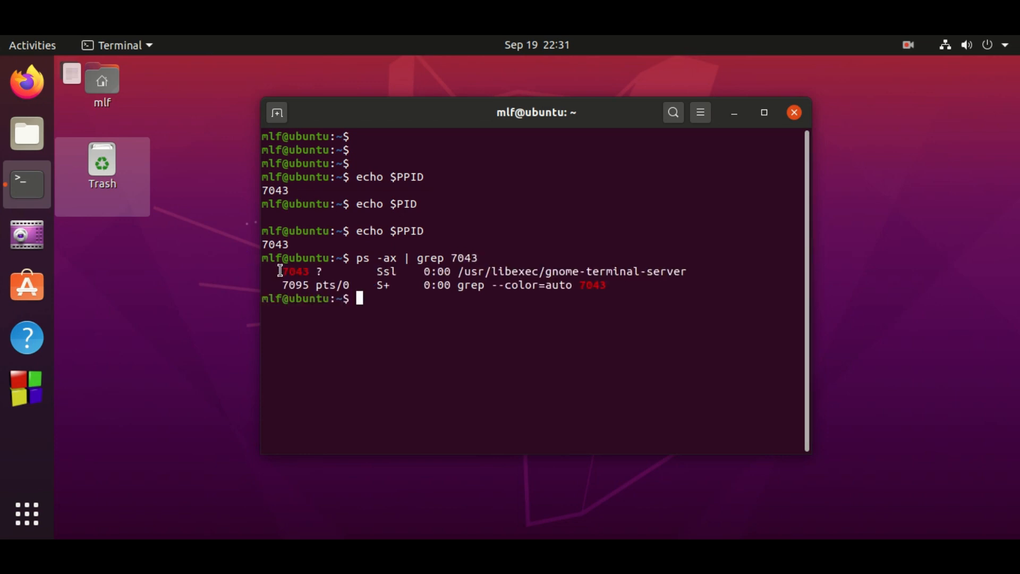
{"action": "mouse_move", "coordinate": [423, 270]}
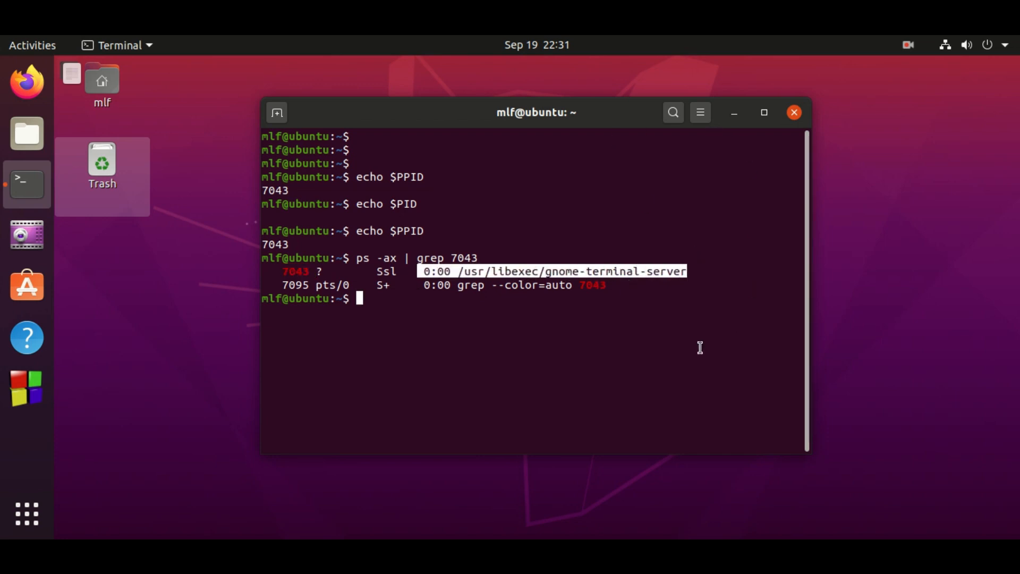
{"action": "mouse_move", "coordinate": [576, 385]}
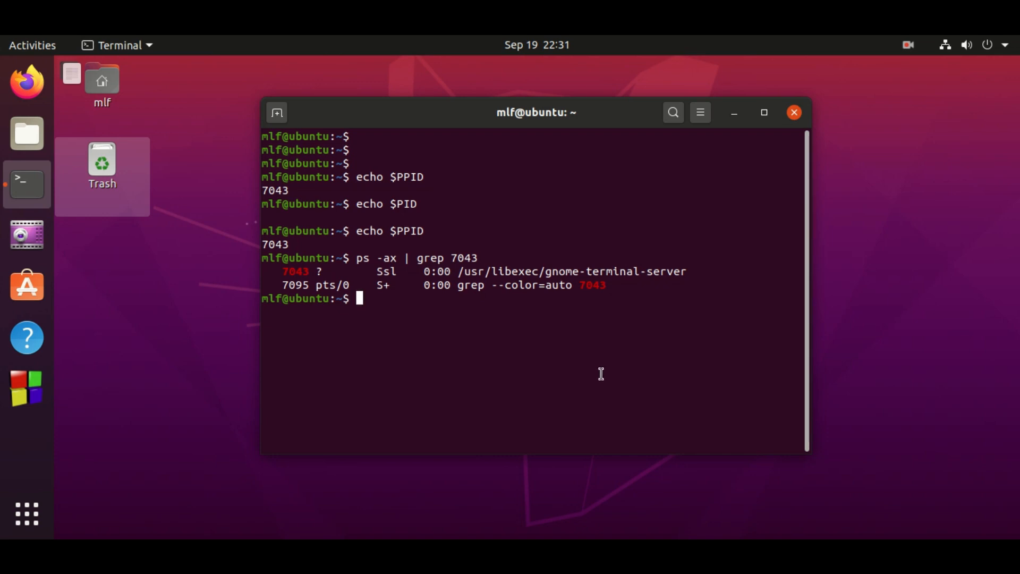
Print the shell's own PID with echo $$, grep ps -ax for 7053, and highlight bash
{"action": "type", "text": "echo $$"}
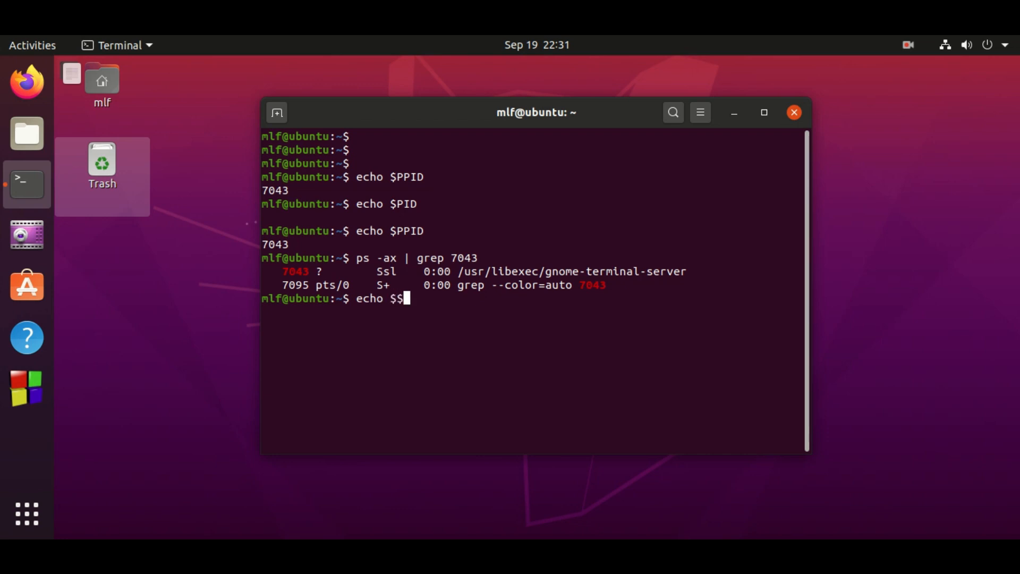
{"action": "key", "text": "Return"}
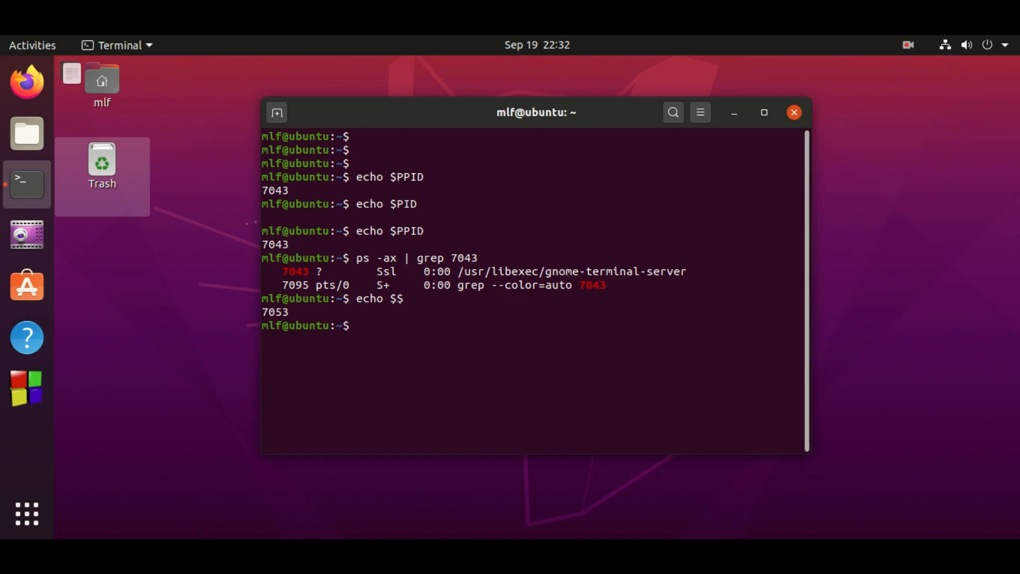
{"action": "type", "text": "p"}
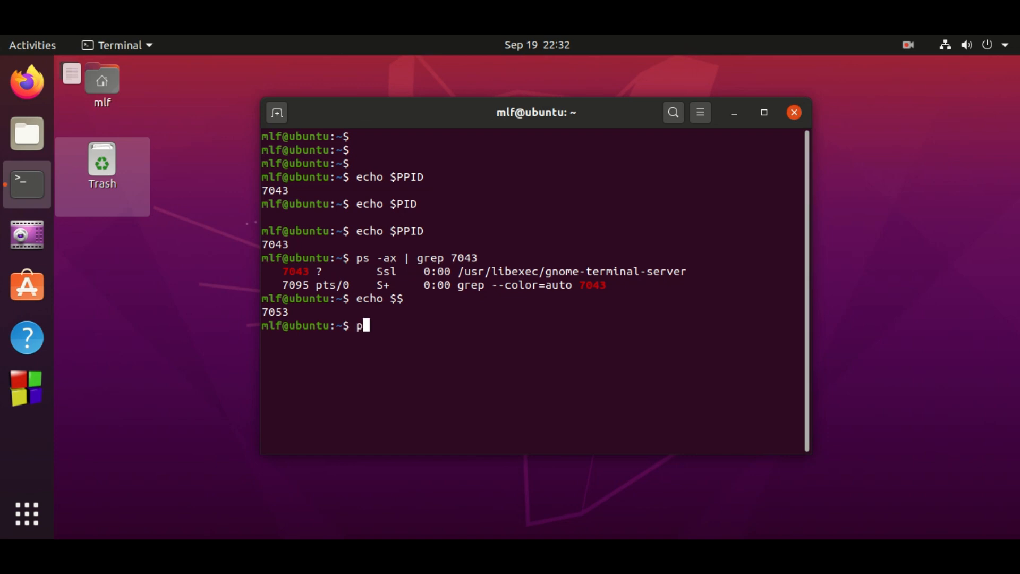
{"action": "type", "text": "s -ax |"}
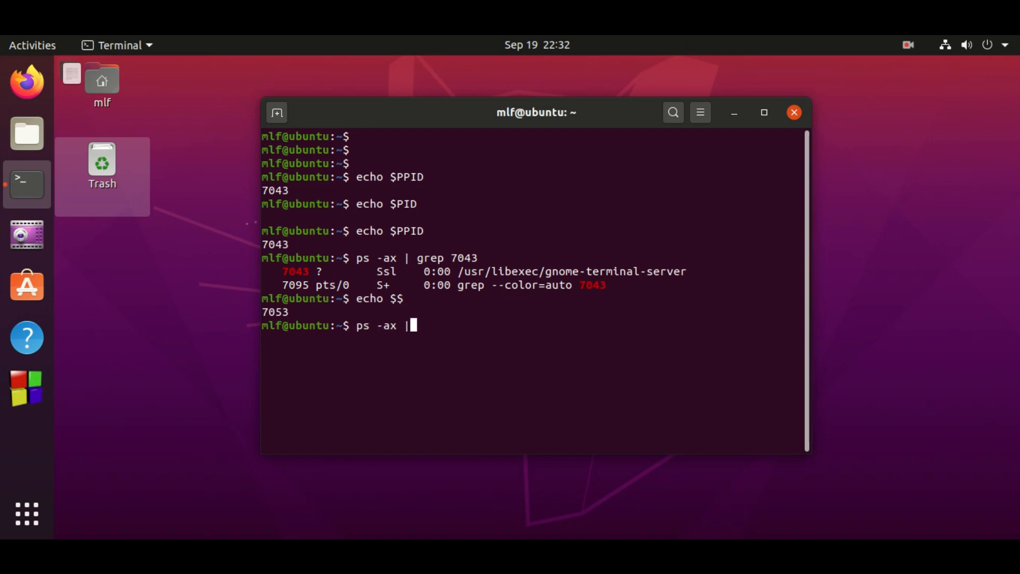
{"action": "type", "text": "grep 70"}
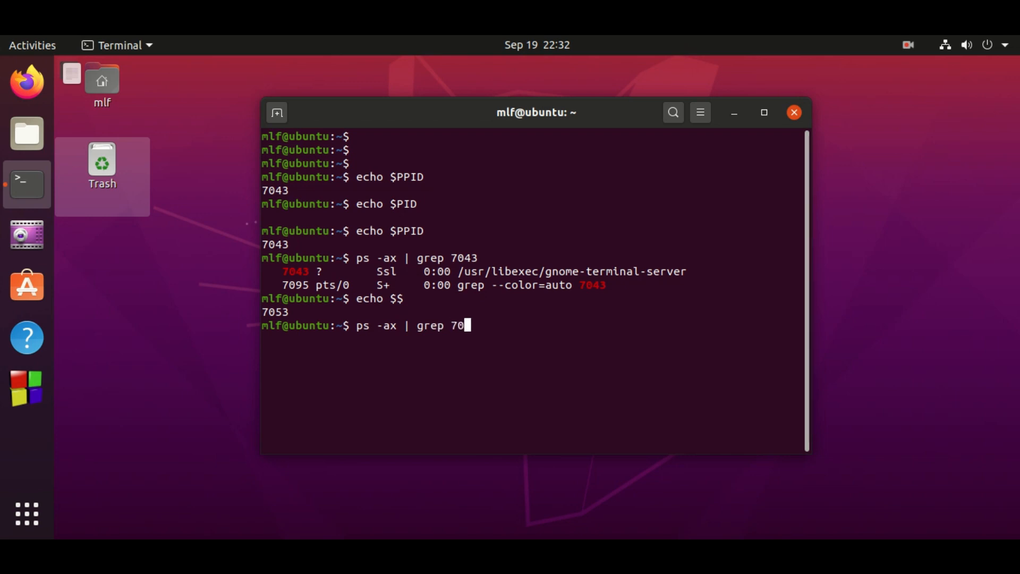
{"action": "key", "text": "Return"}
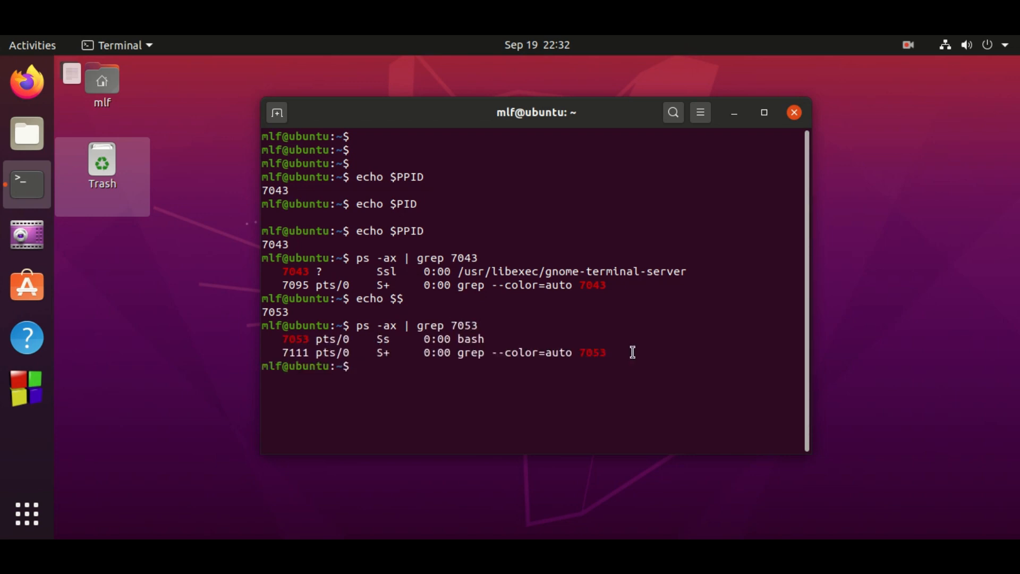
{"action": "mouse_move", "coordinate": [451, 334]}
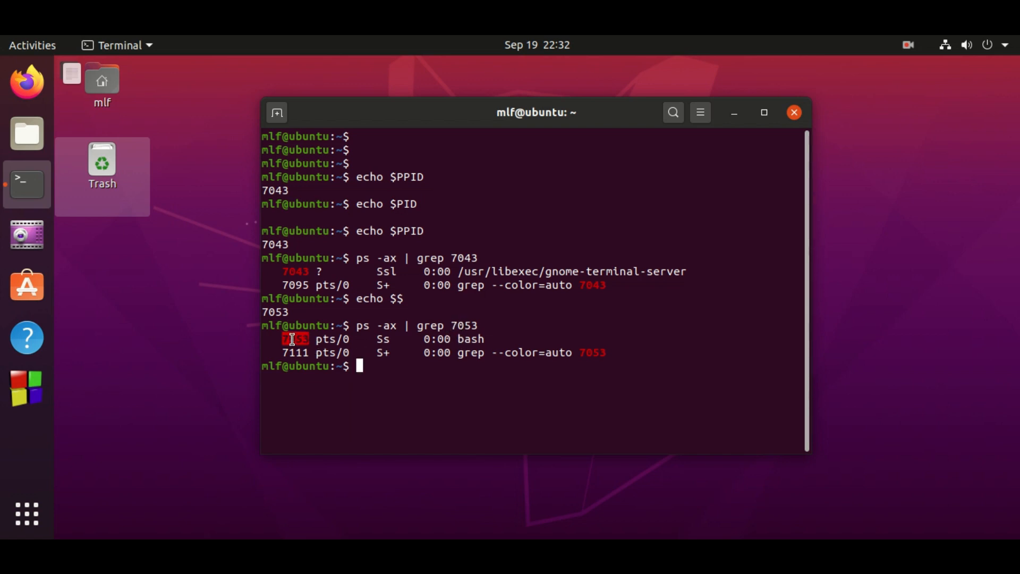
{"action": "double_click", "coordinate": [470, 339]}
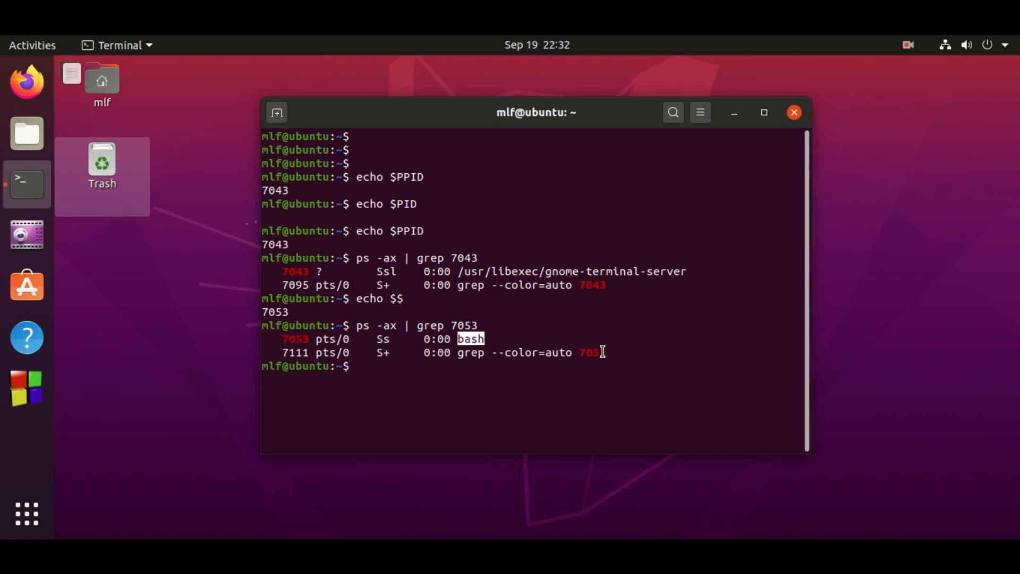
{"action": "mouse_move", "coordinate": [673, 304]}
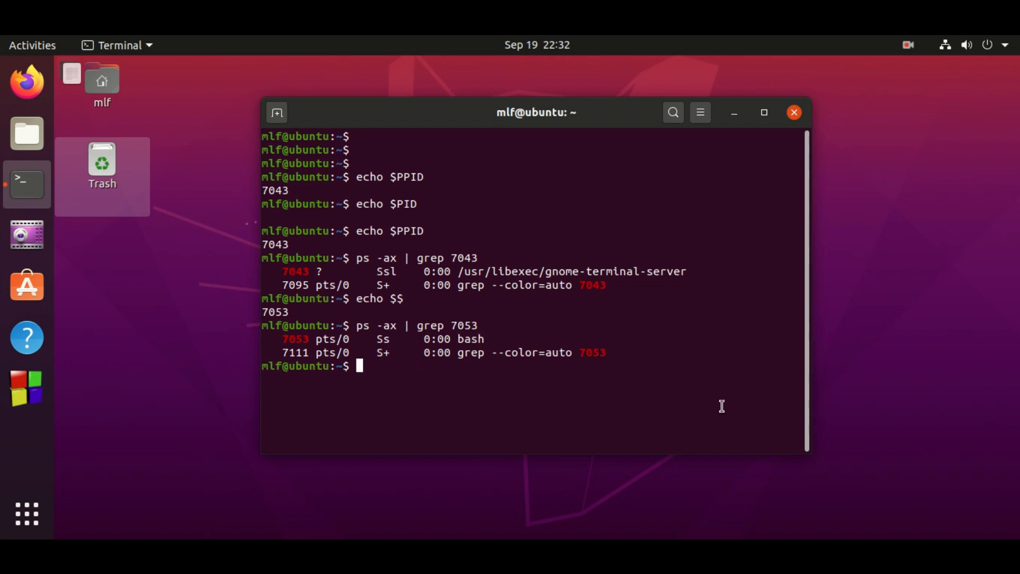
View the ps manual page and scroll down toward its EXAMPLES section
{"action": "type", "text": "man ps"}
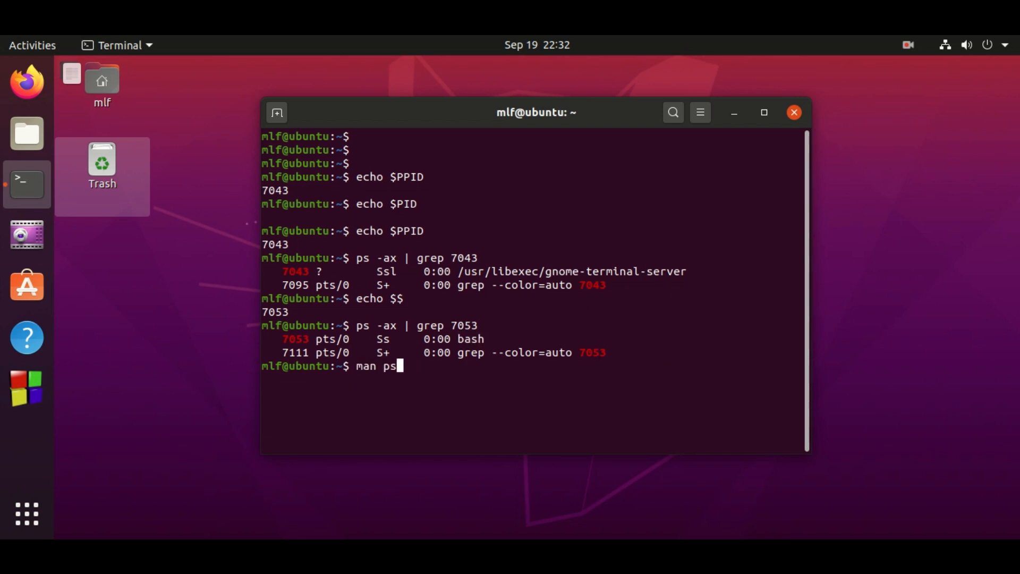
{"action": "key", "text": "Return"}
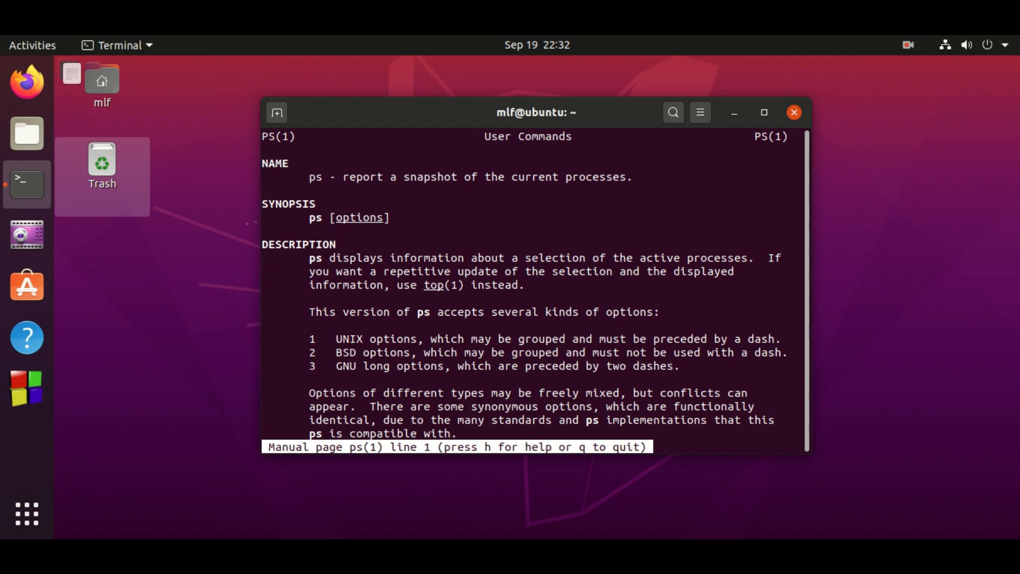
{"action": "scroll", "scroll_direction": "down", "scroll_amount": 3}
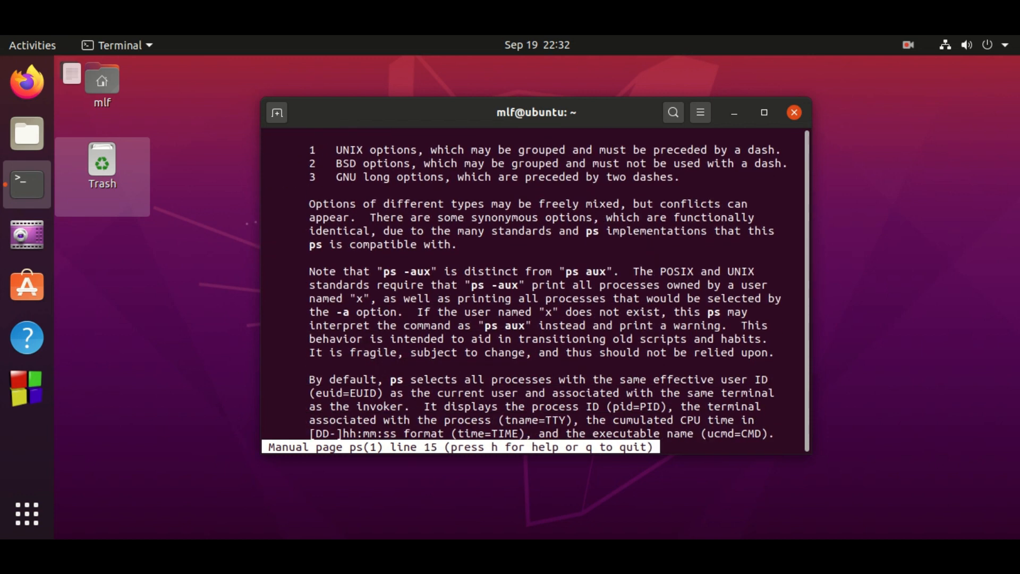
{"action": "scroll", "scroll_direction": "down", "scroll_amount": 3}
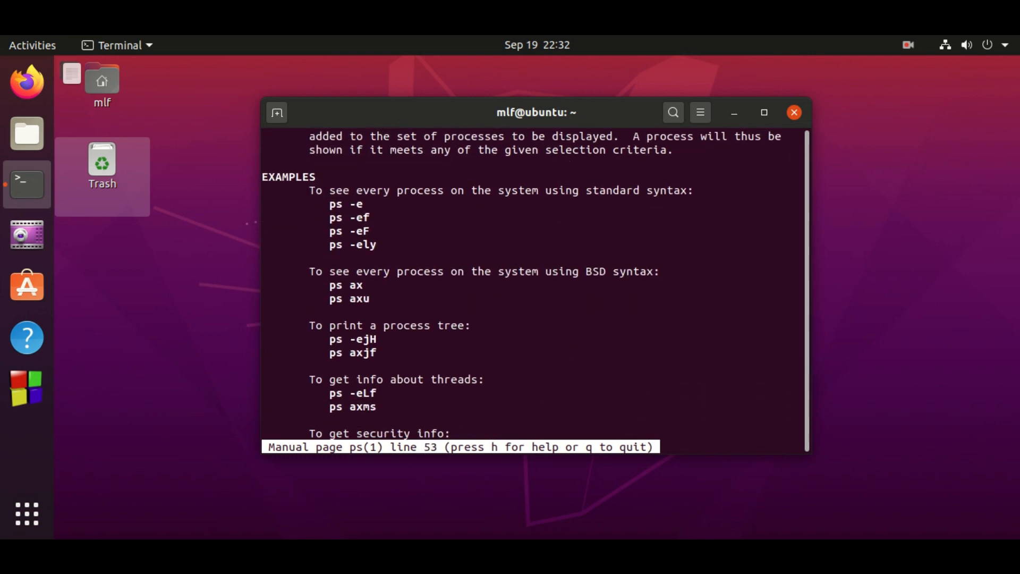
{"action": "scroll", "scroll_direction": "down", "scroll_amount": 3}
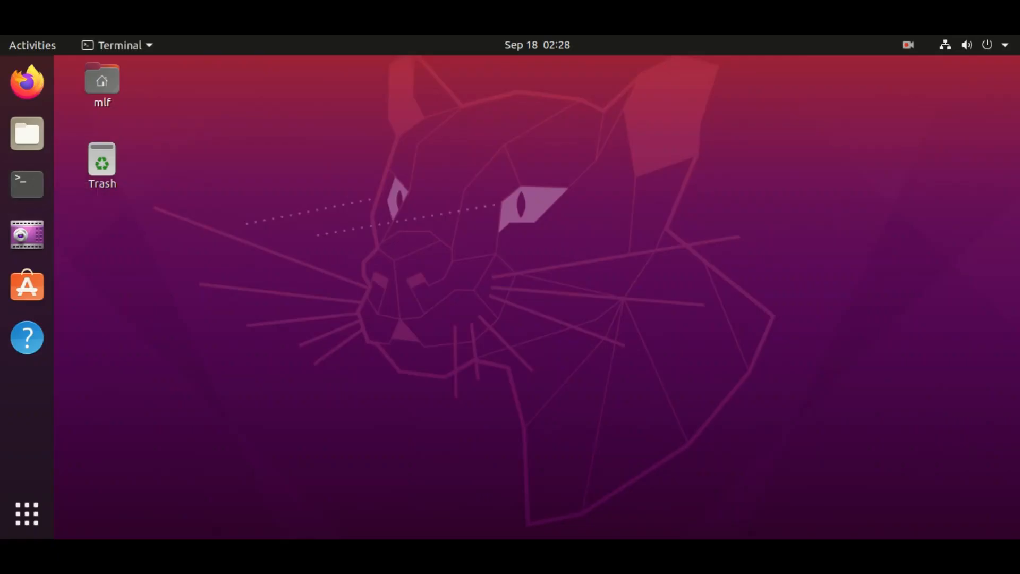
{"action": "left_click", "coordinate": [26, 184]}
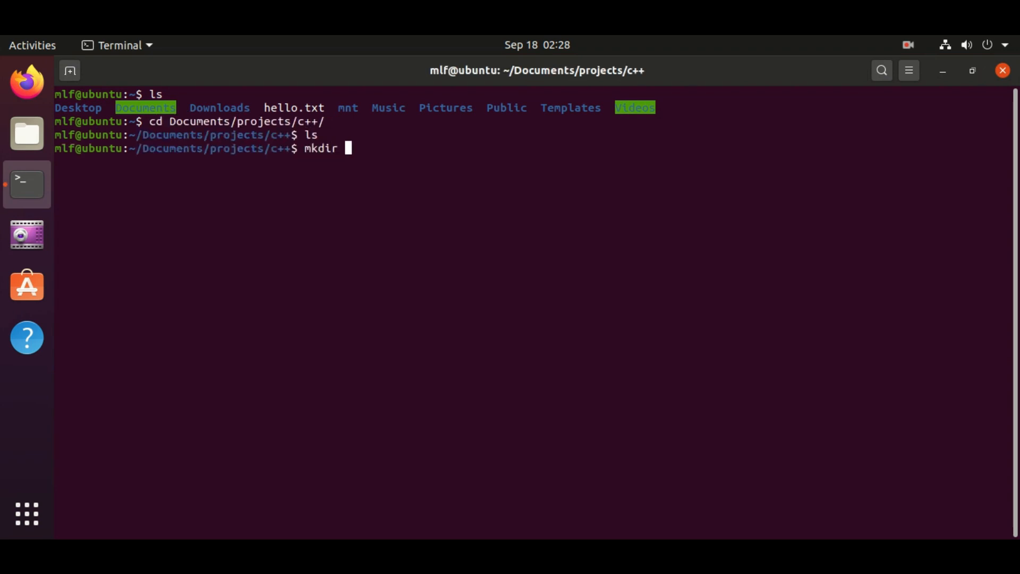
Create the lesson1 folder and open a new hw.cpp in vi
{"action": "type", "text": "lesson1"}
{"action": "type", "text": "vi hw"}
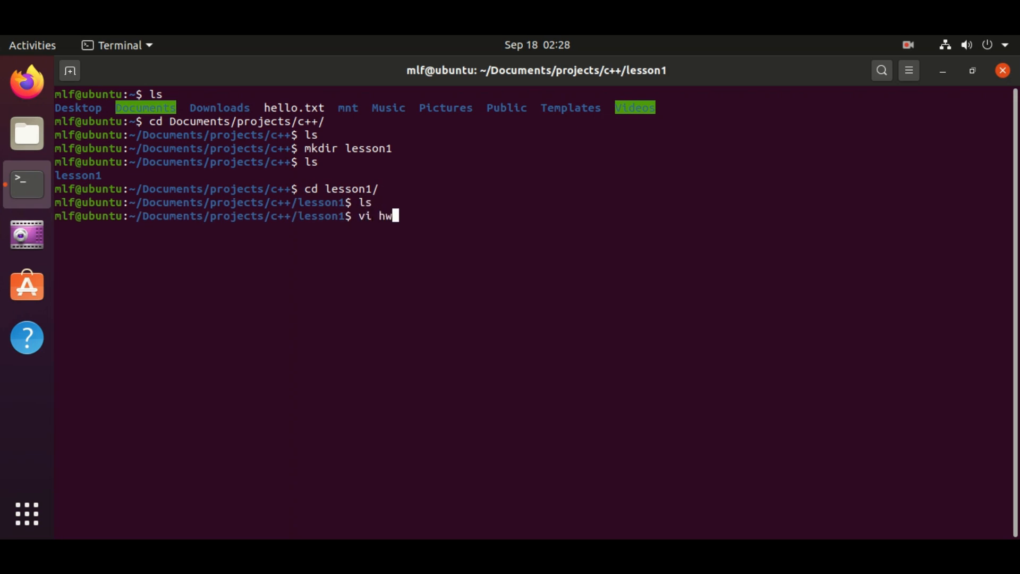
{"action": "key", "text": "Return"}
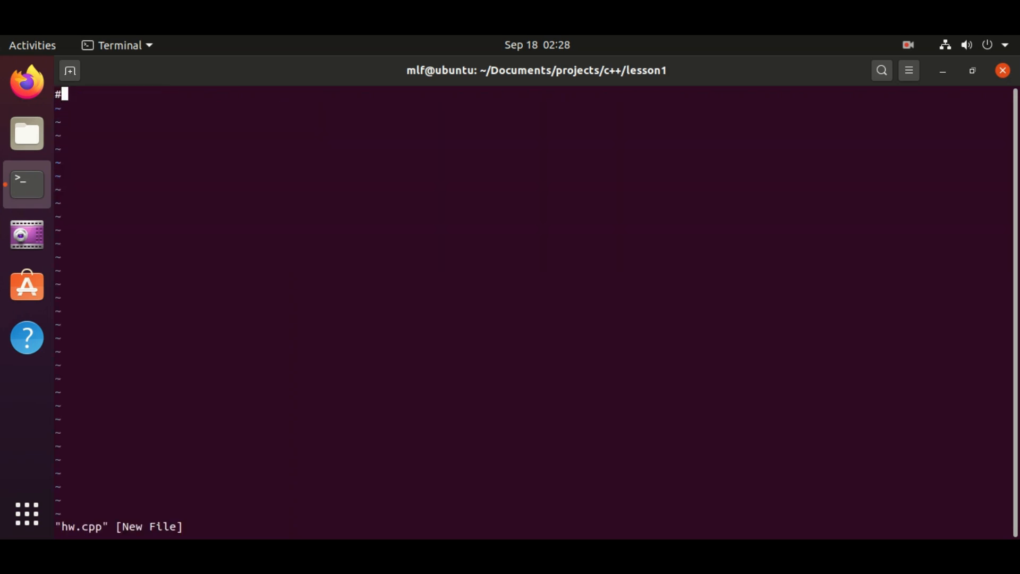
Type #include <iostream> and a main printing std::cout<<"Hello World!"<<std::endl; into hw.cpp
{"action": "type", "text": "include <iostream>"}
{"action": "left_click", "coordinate": [532, 108]}
{"action": "type", "text": "int main(){"}
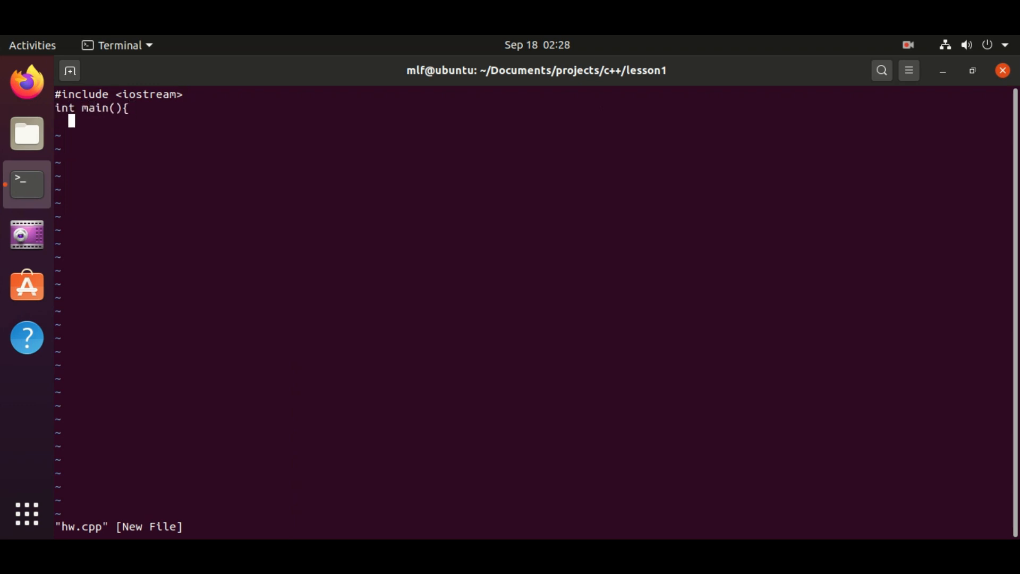
{"action": "type", "text": "std::<<"}
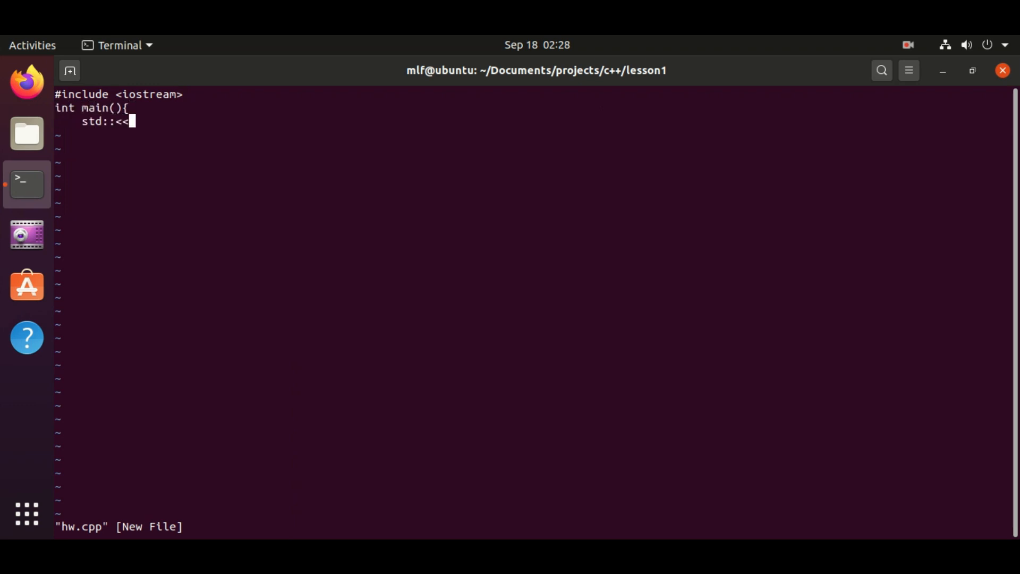
{"action": "type", "text": "cout<<\"Hello W"}
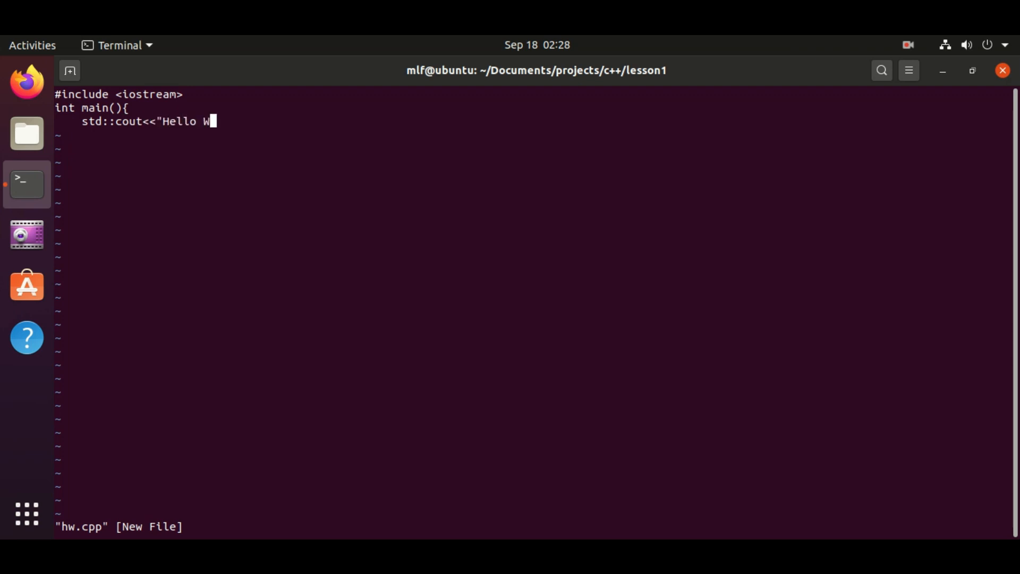
{"action": "type", "text": "orld!\"<"}
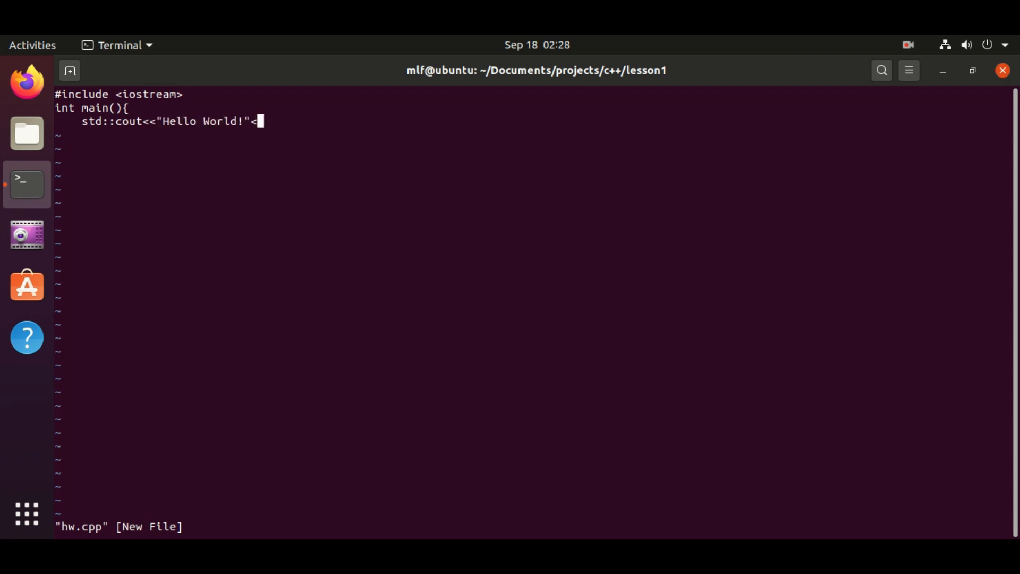
{"action": "type", "text": "<std::endl;"}
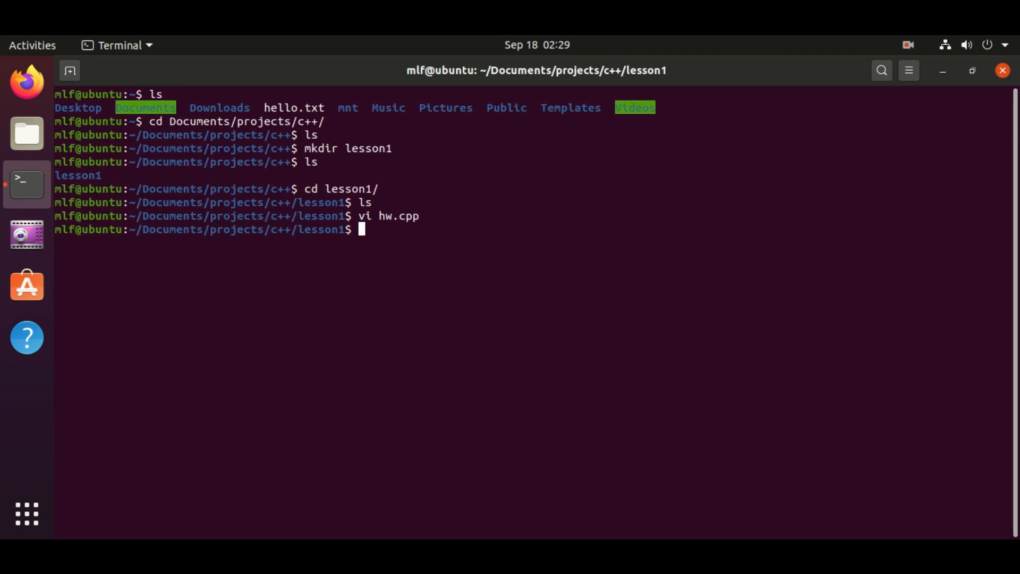
Display hw.cpp's contents, then compile it with g++ -o hw hw.cpp
{"action": "type", "text": "g+"}
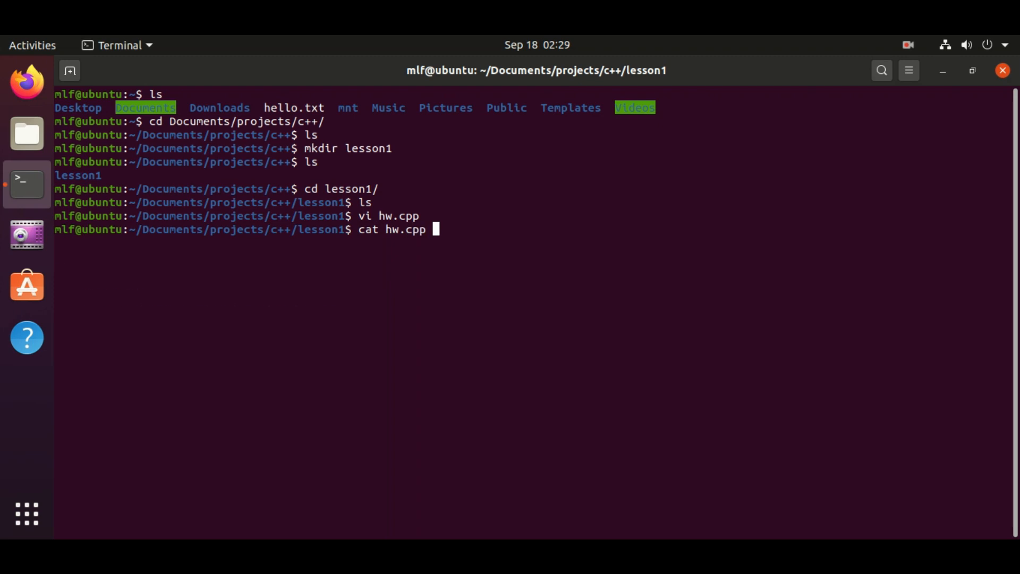
{"action": "key", "text": "Return"}
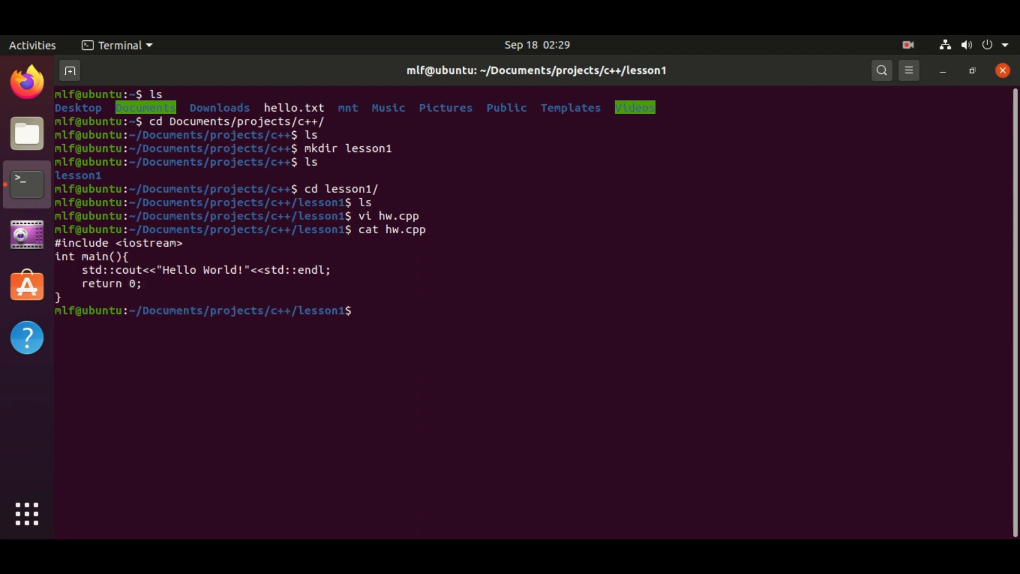
{"action": "type", "text": "g"}
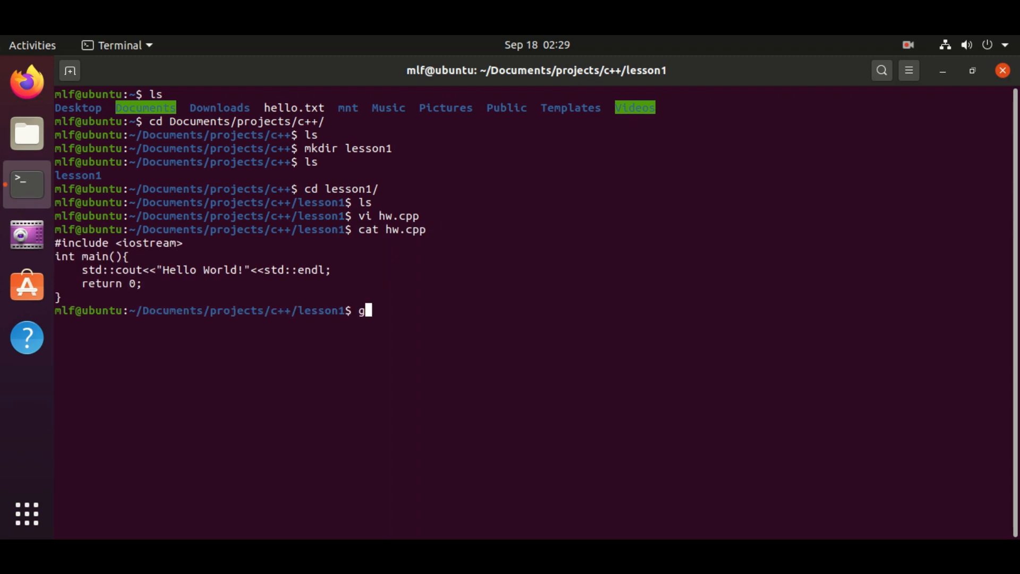
{"action": "type", "text": "++ -"}
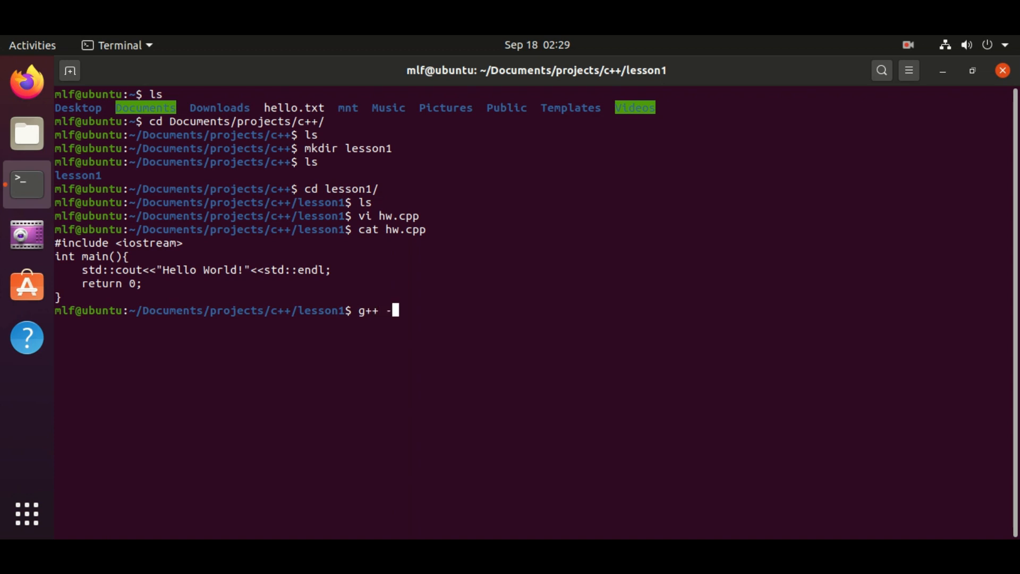
{"action": "type", "text": "o hw"}
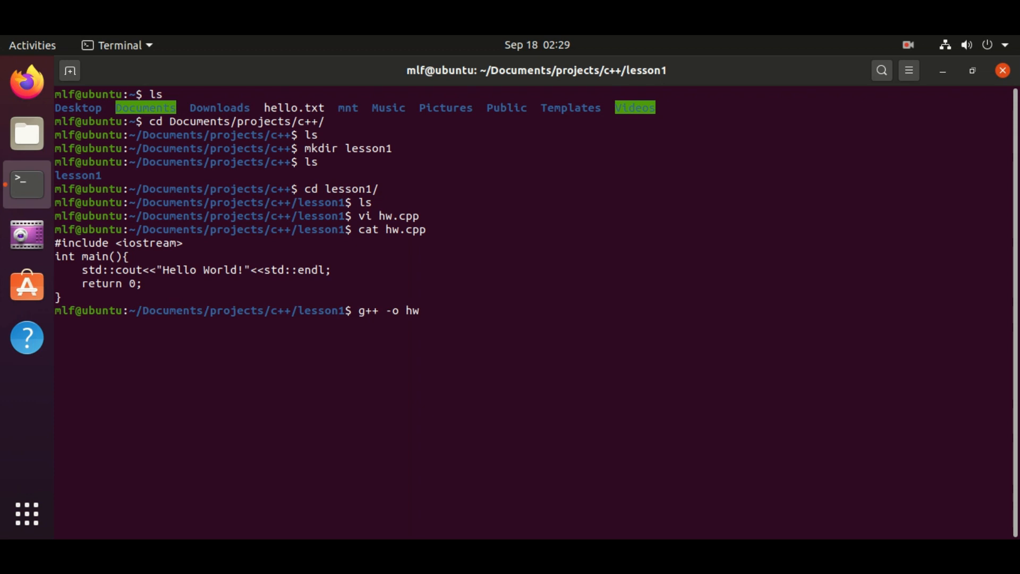
{"action": "type", "text": "hw.cpp"}
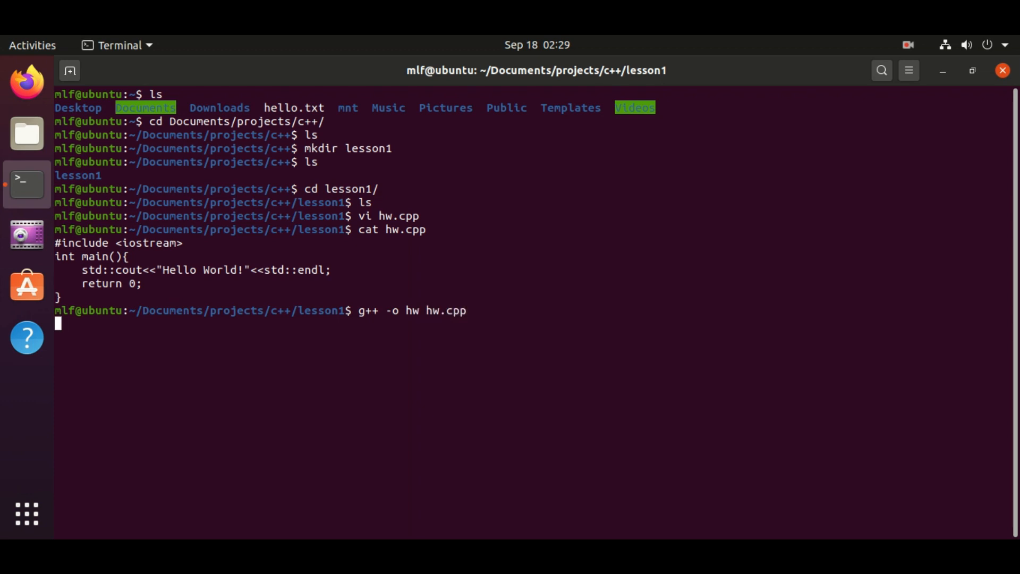
{"action": "key", "text": "Return"}
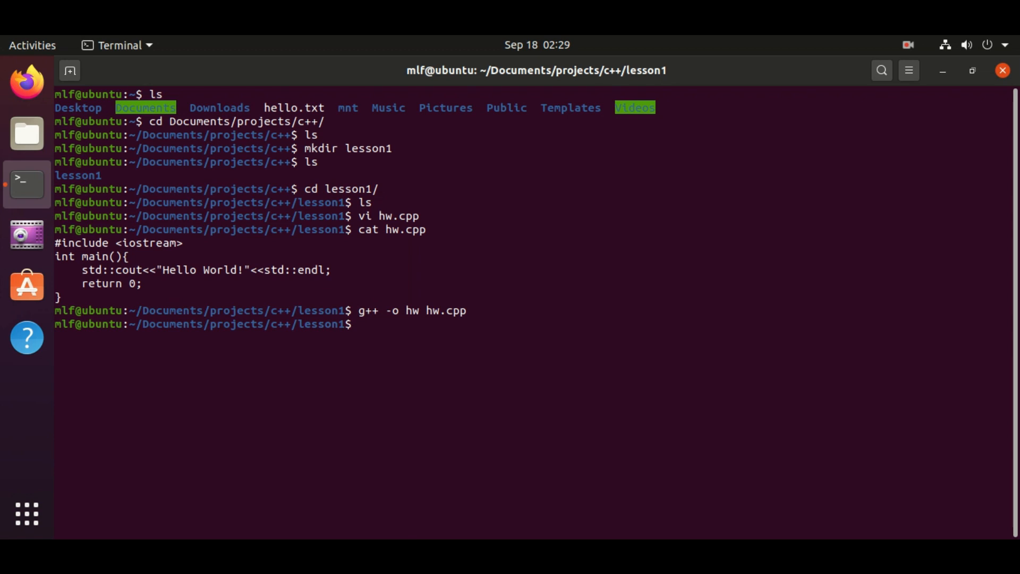
List lesson1 with ls -l, then run ./hw to print 'Hello World!'
{"action": "type", "text": "ls -l"}
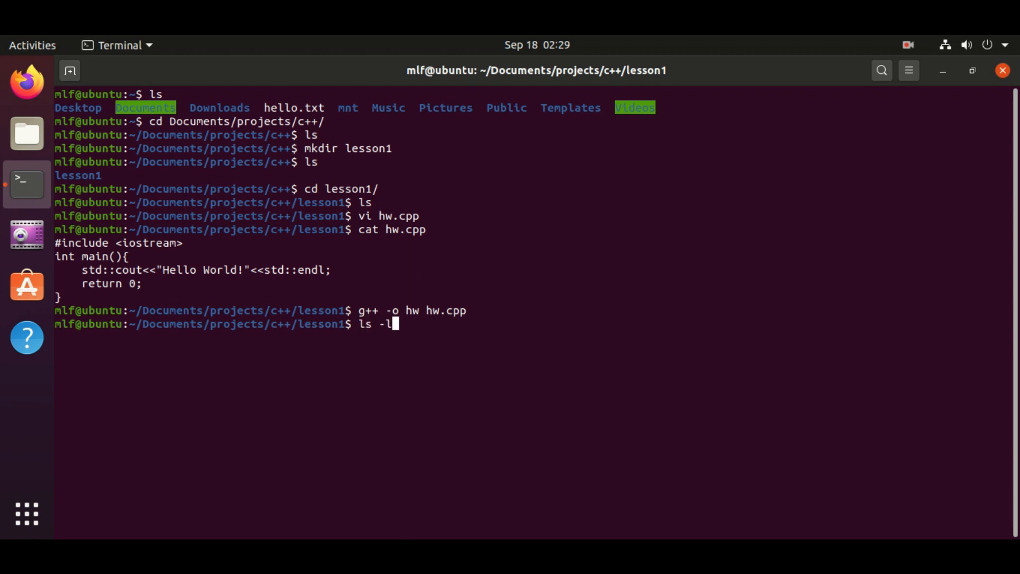
{"action": "key", "text": "Return"}
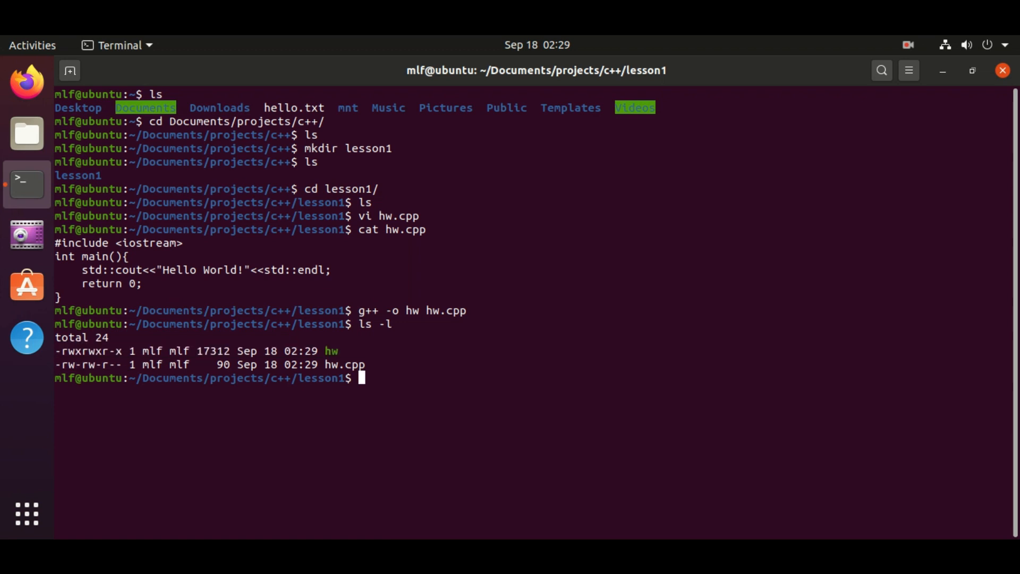
{"action": "mouse_move", "coordinate": [78, 351]}
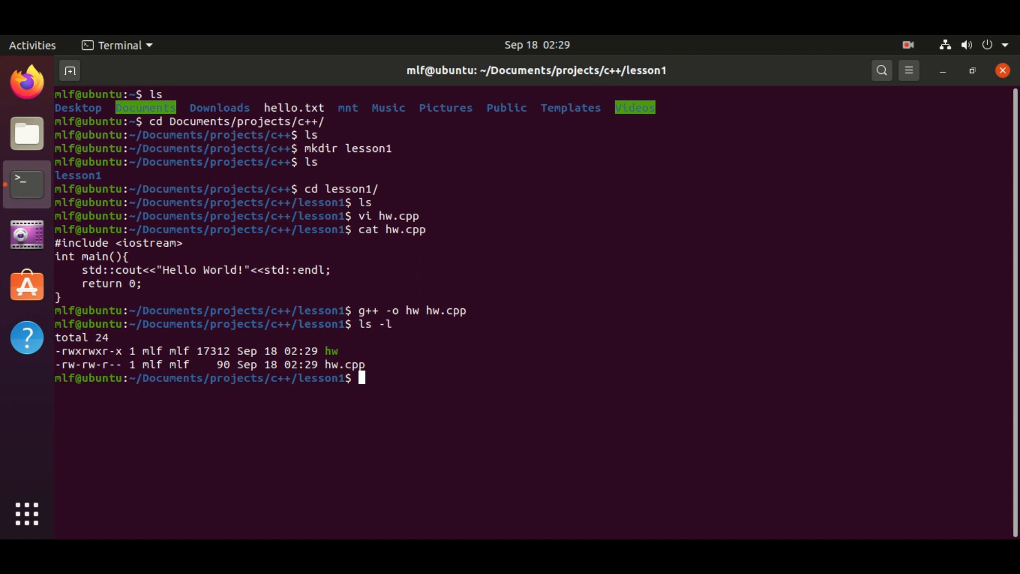
{"action": "key", "text": "Return"}
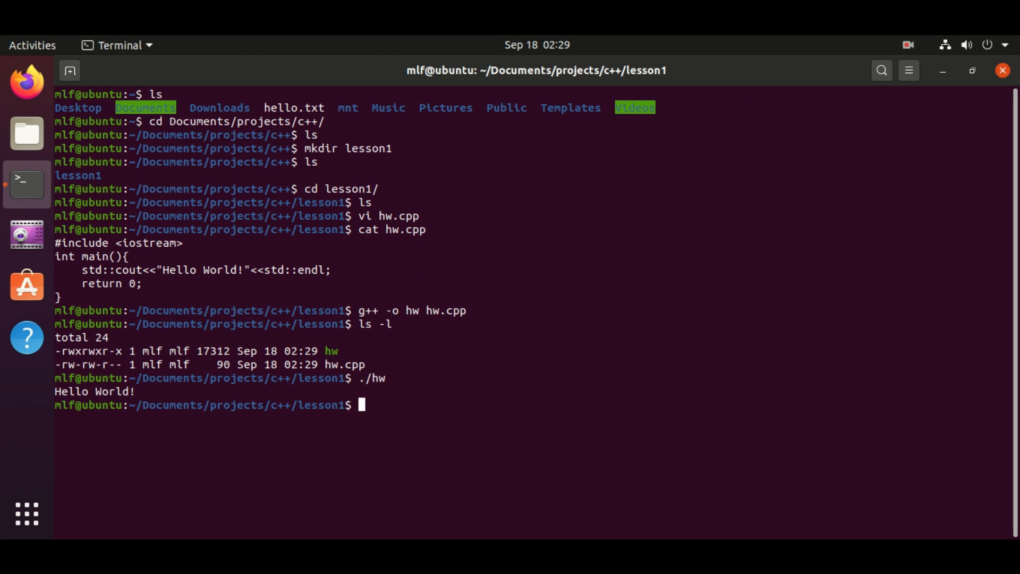
Run strace ./hw and scroll through its system call listing from execve on
{"action": "type", "text": "str"}
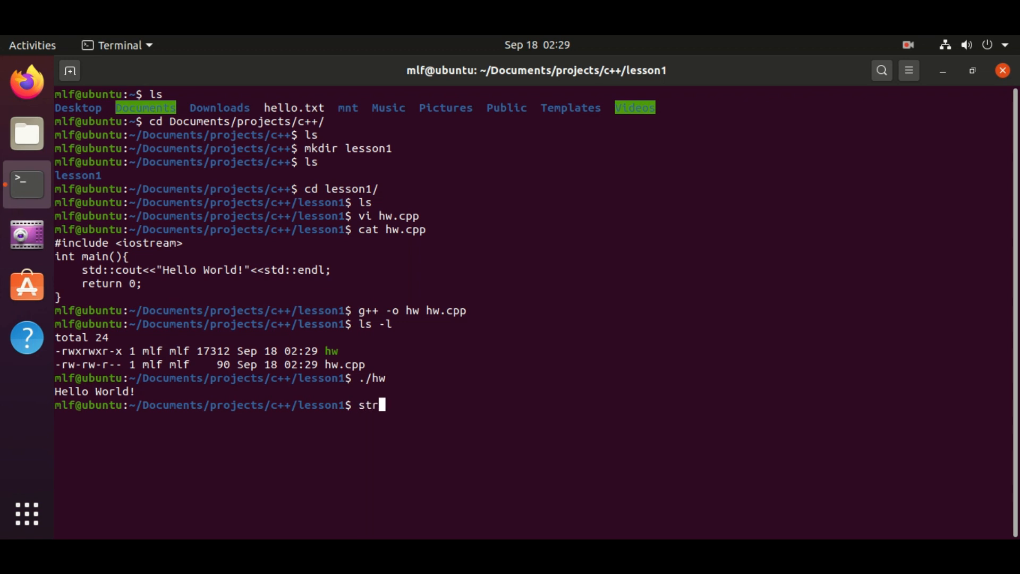
{"action": "key", "text": "BackSpace"}
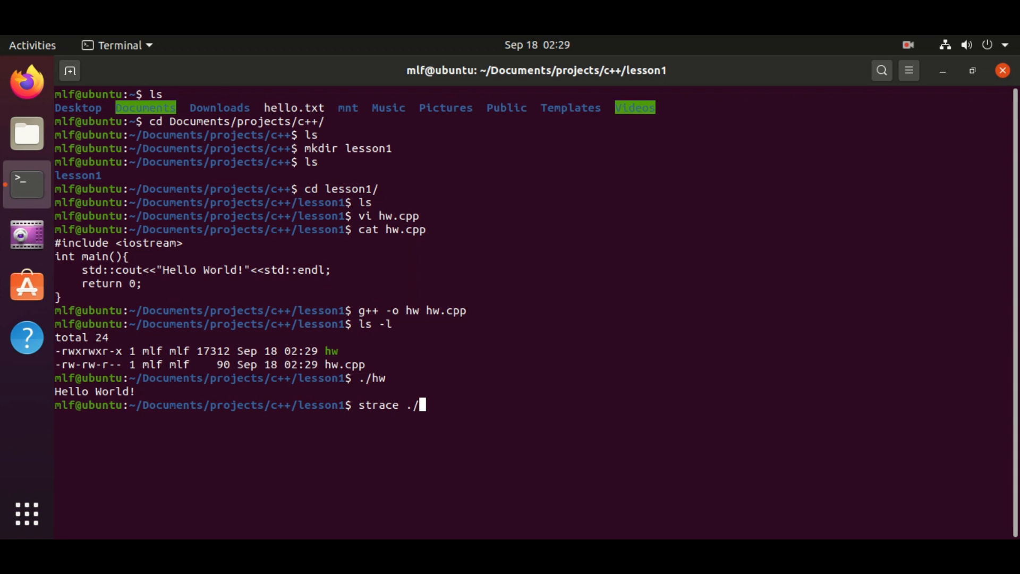
{"action": "type", "text": "hw"}
{"action": "key", "text": "Return"}
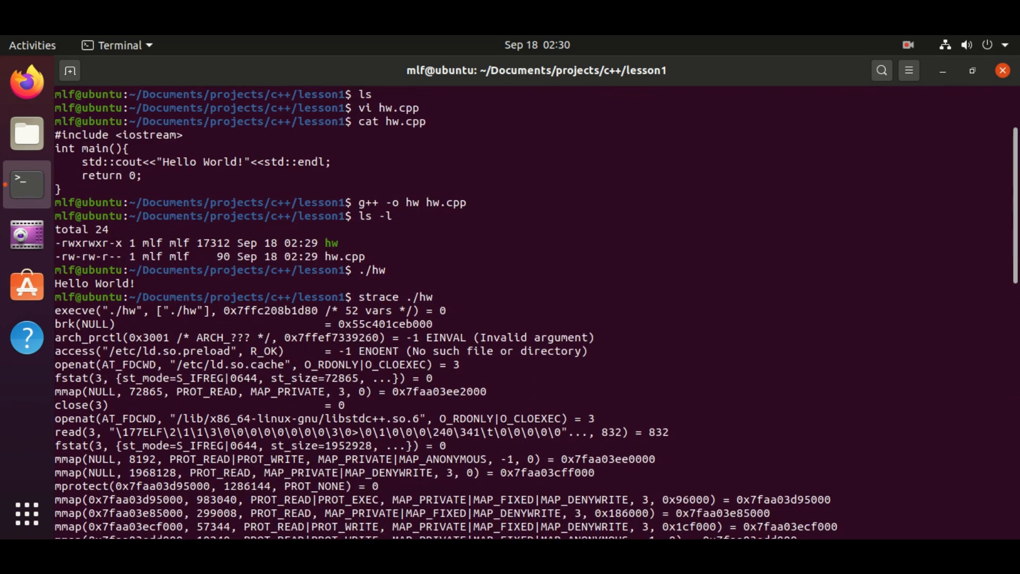
{"action": "scroll", "scroll_direction": "down", "scroll_amount": 3}
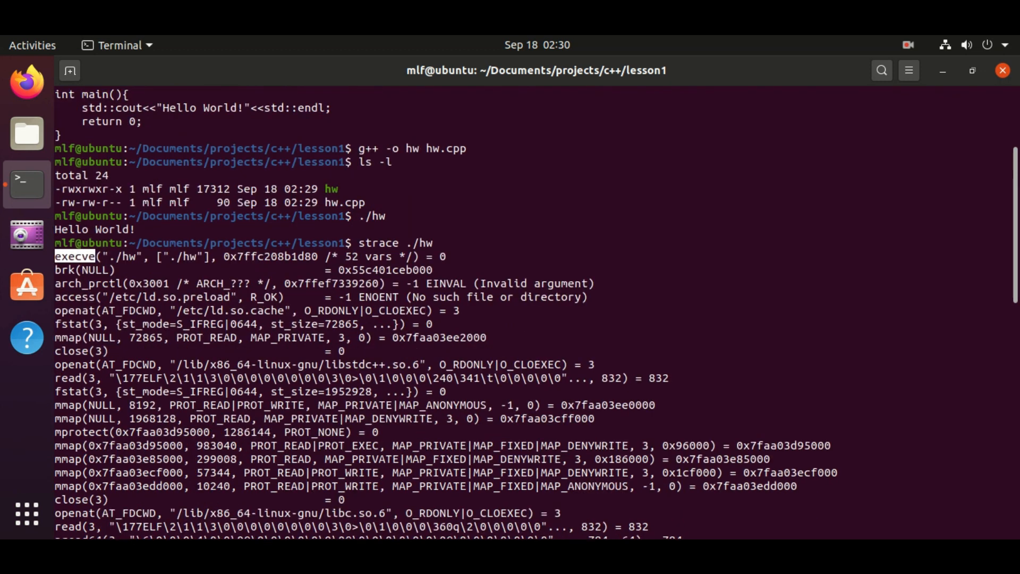
{"action": "scroll", "scroll_direction": "down", "scroll_amount": 3}
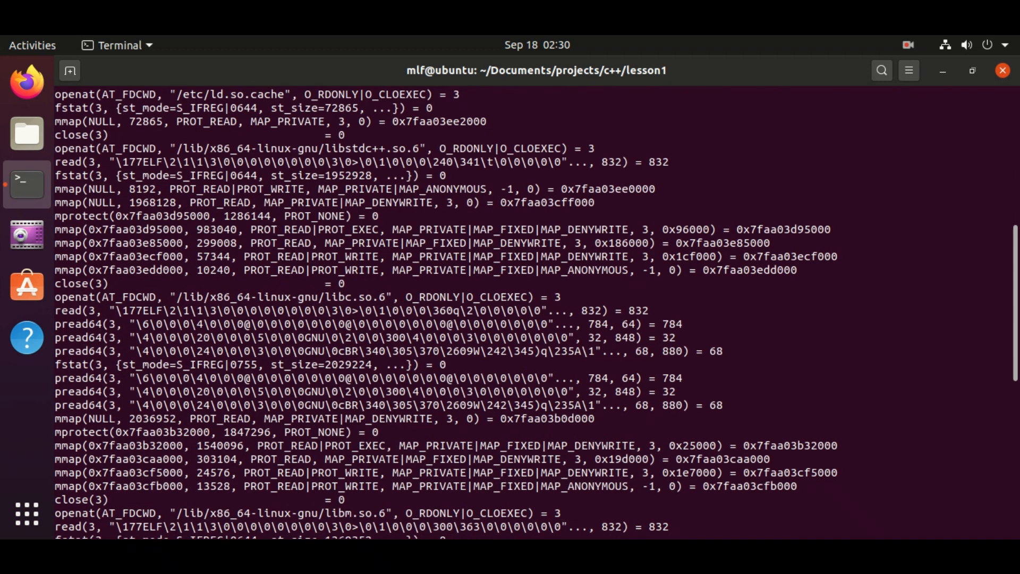
{"action": "scroll", "scroll_direction": "down", "scroll_amount": 3}
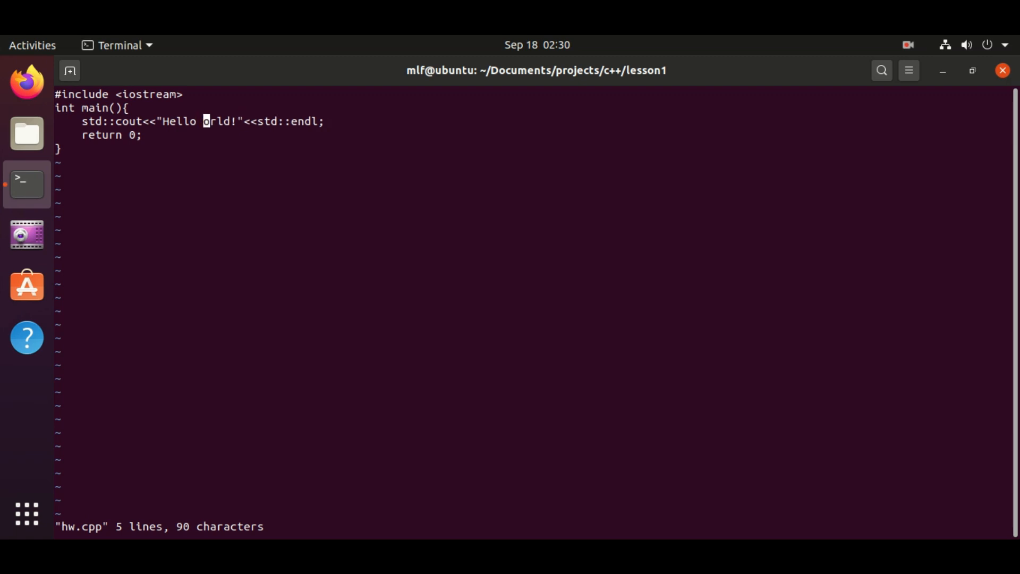
Edit the hw.cpp greeting to 'Hello MakeLearning Fun!', clear the screen and recompile hw
{"action": "type", "text": "Male"}
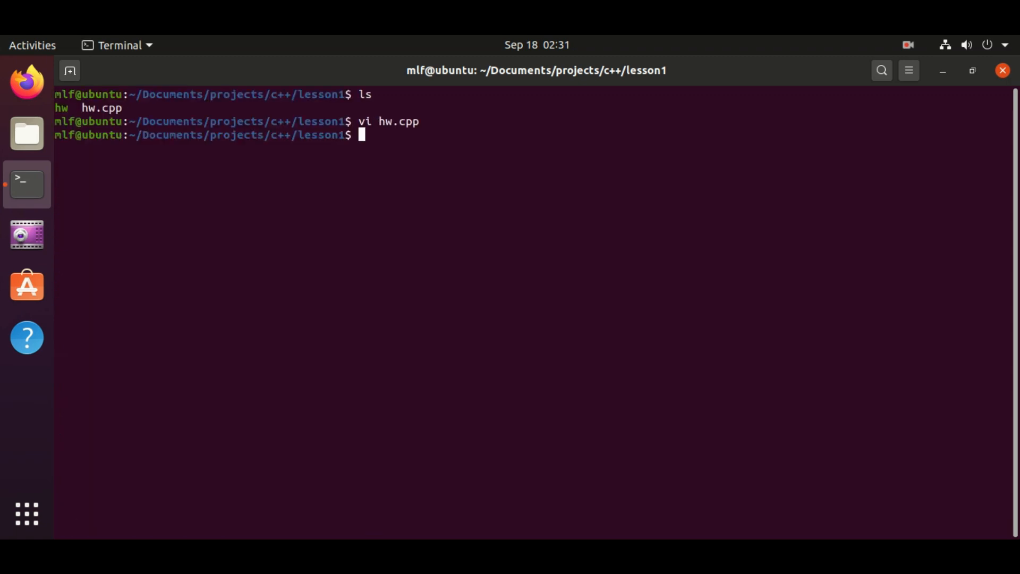
{"action": "type", "text": "clear"}
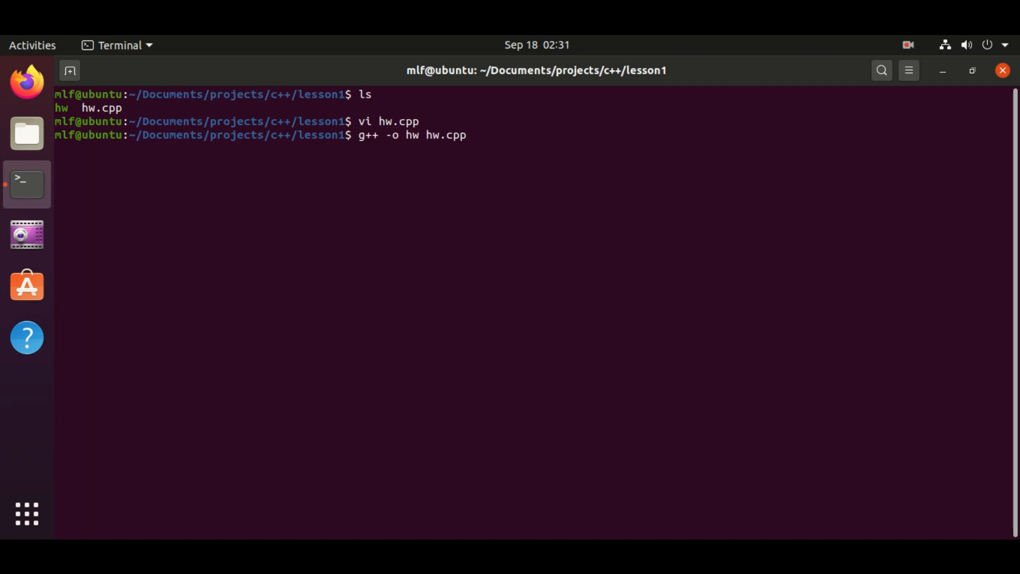
{"action": "key", "text": "Return"}
{"action": "type", "text": "./hw"}
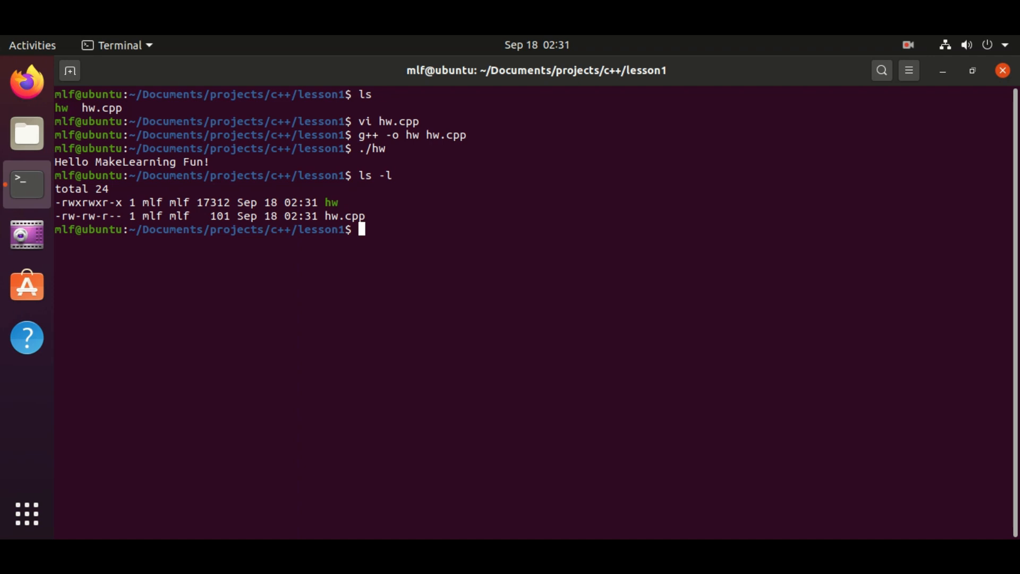
Open hw.cpp in vi and type the line 'using namespace std'
{"action": "type", "text": "v"}
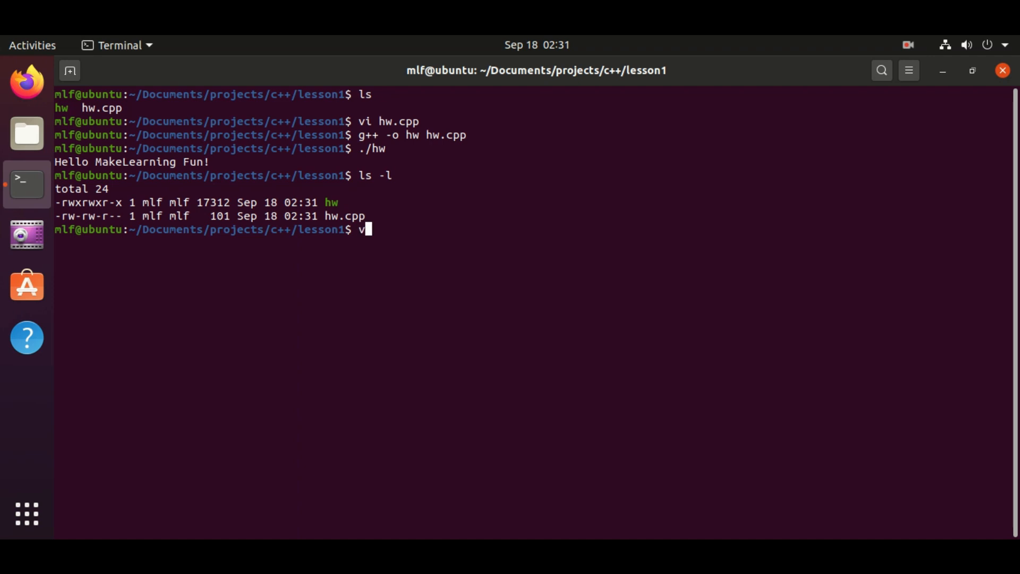
{"action": "type", "text": "i hw"}
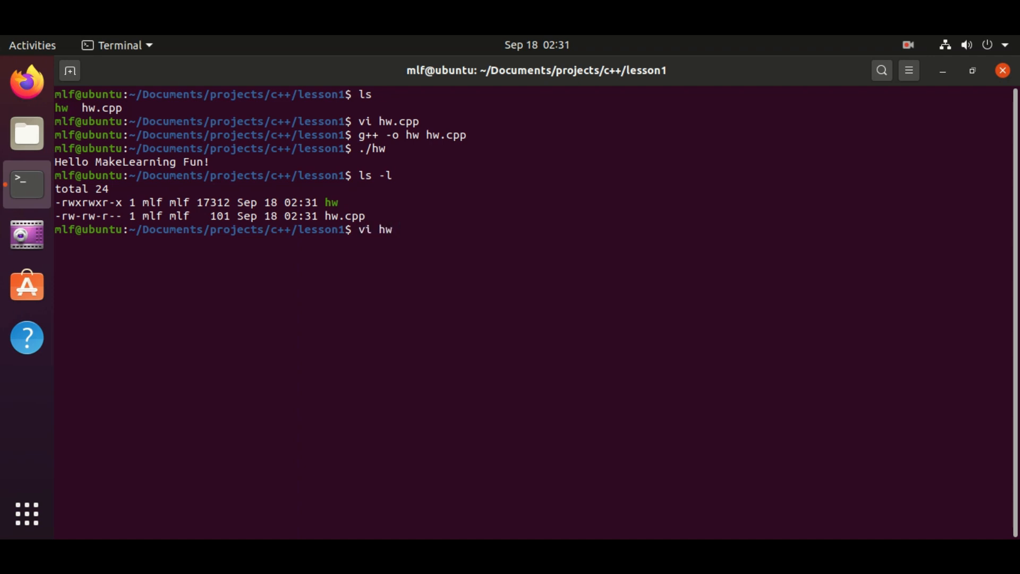
{"action": "key", "text": "Return"}
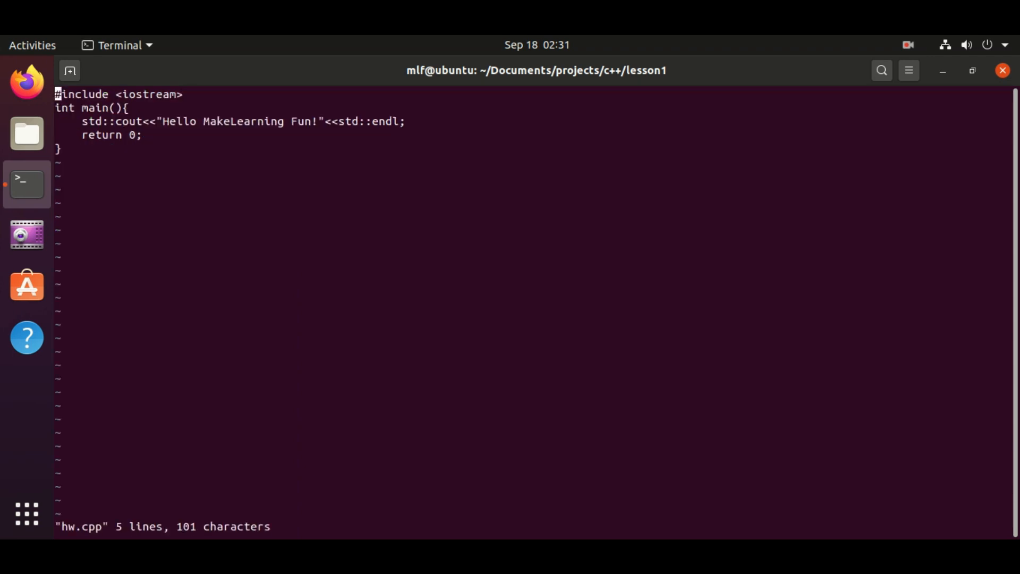
{"action": "type", "text": "usi"}
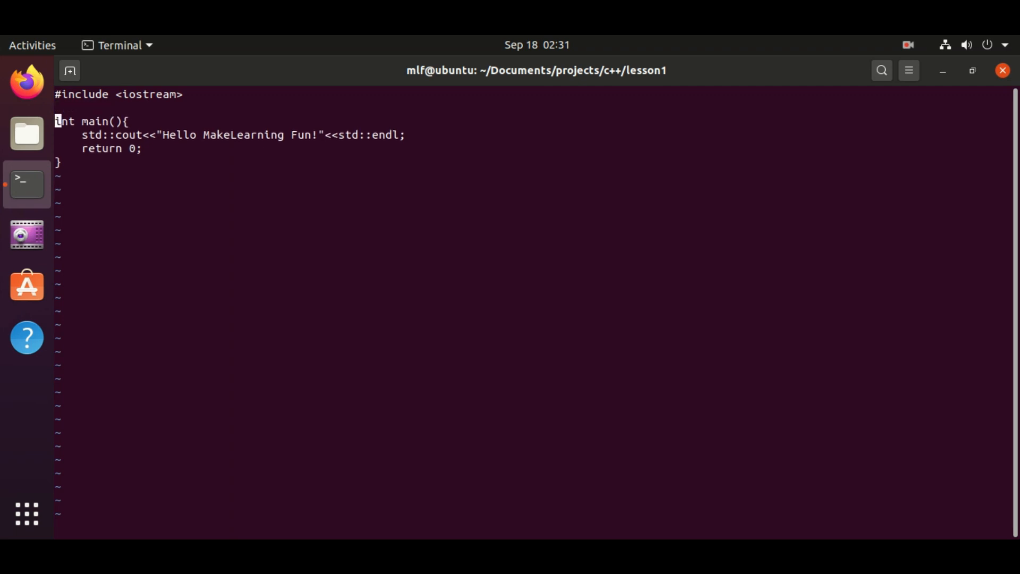
{"action": "type", "text": "using na"}
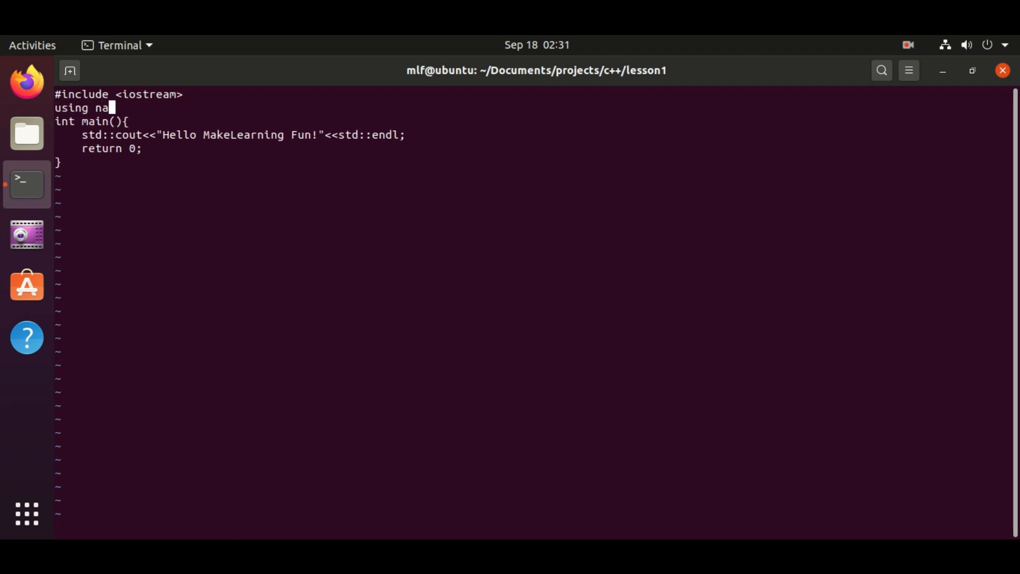
{"action": "type", "text": "mespace std"}
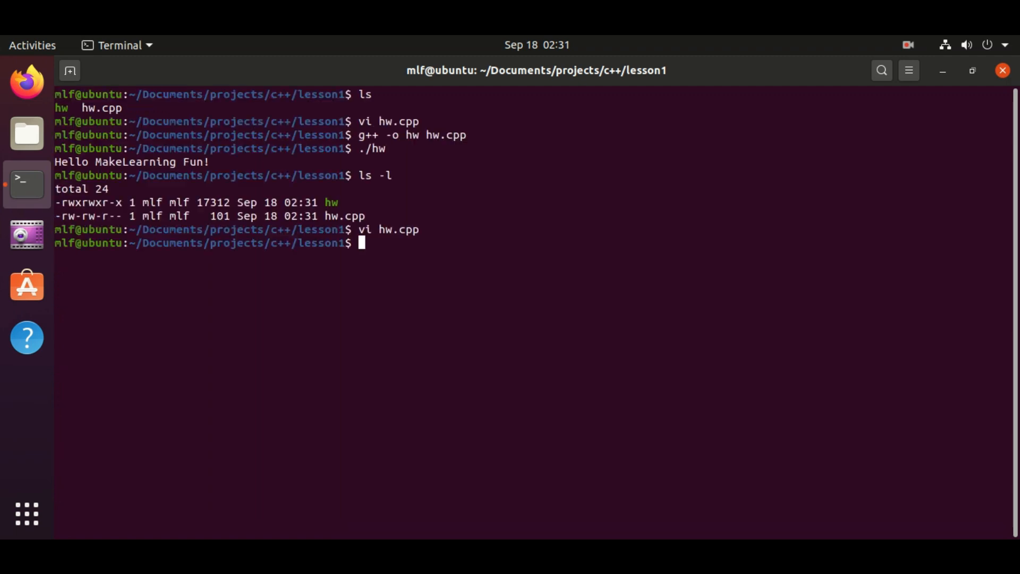
List the files, run ./hw to print 'Hello MakeLearning Fun!', and display hw.cpp with cat
{"action": "type", "text": "ls -l"}
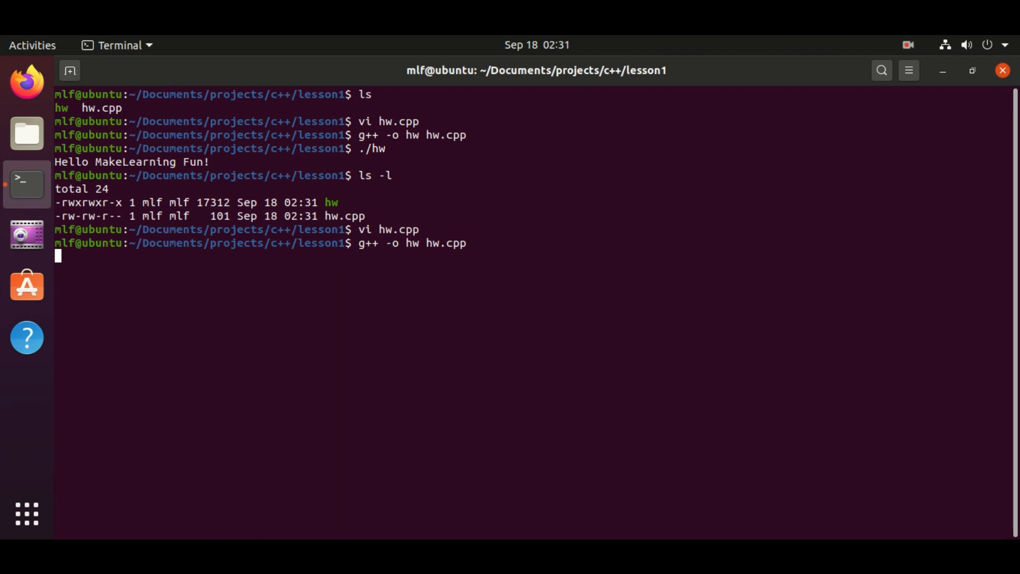
{"action": "type", "text": "./hw"}
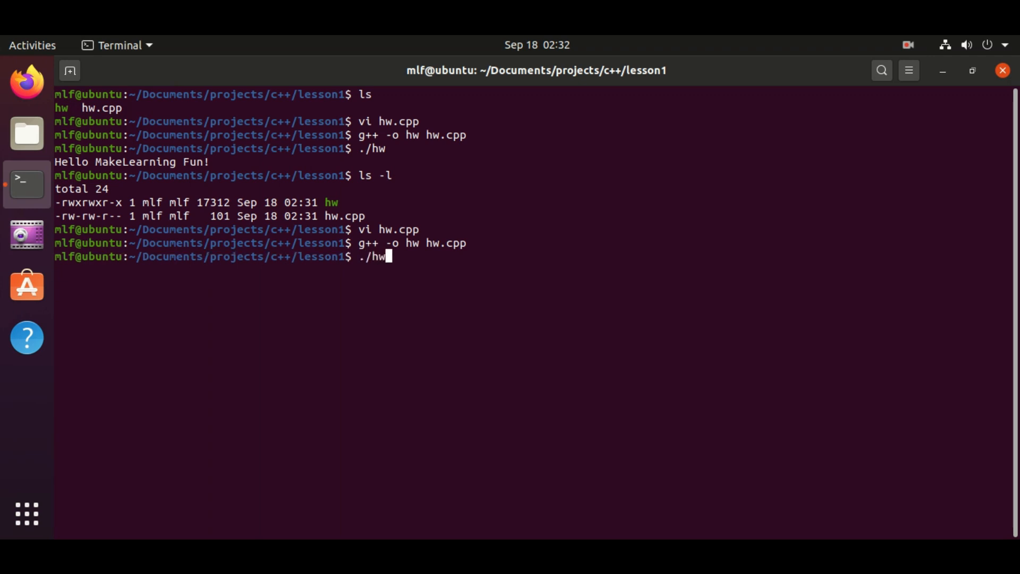
{"action": "key", "text": "Return"}
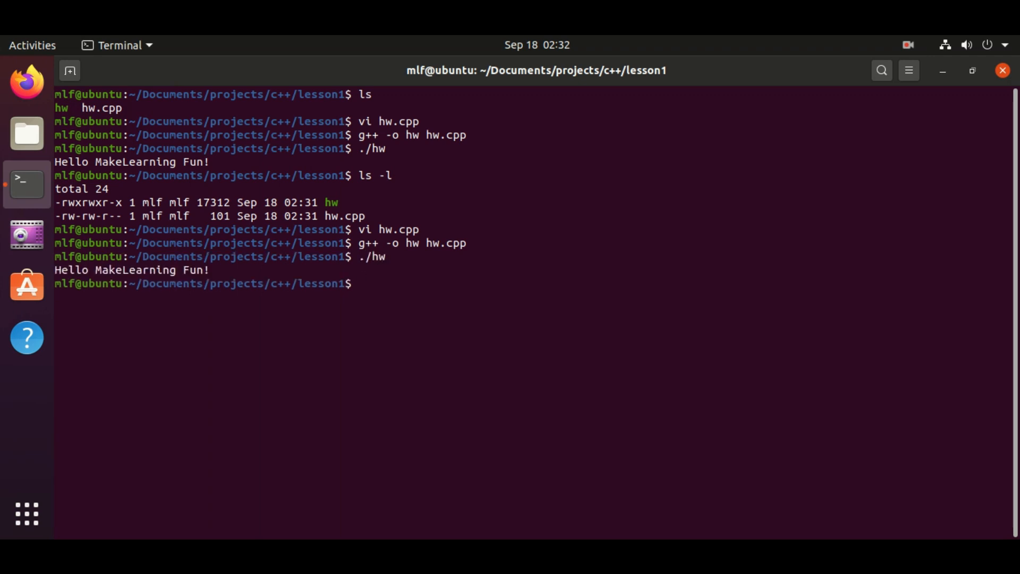
{"action": "type", "text": "cat hw"}
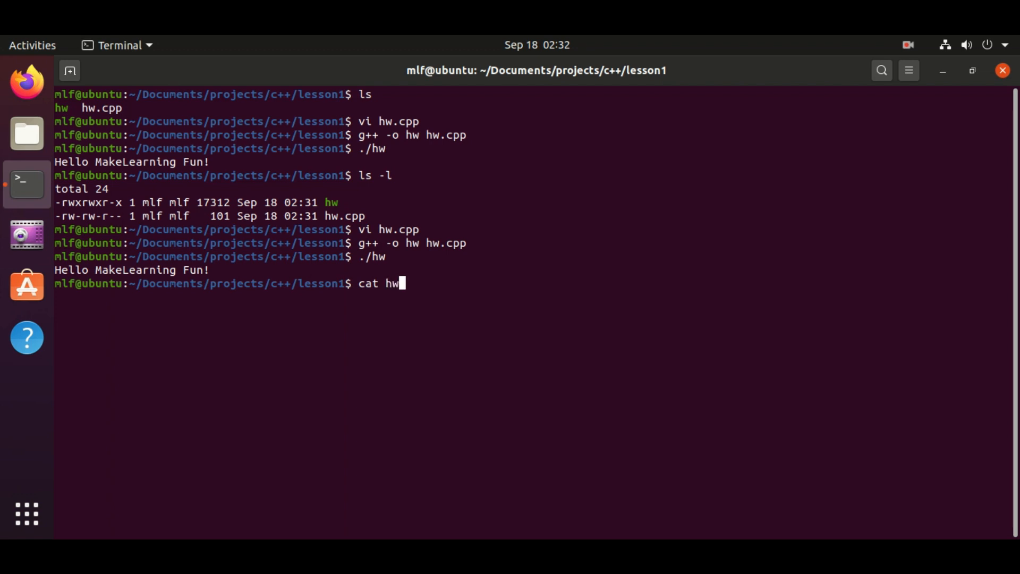
{"action": "key", "text": "Return"}
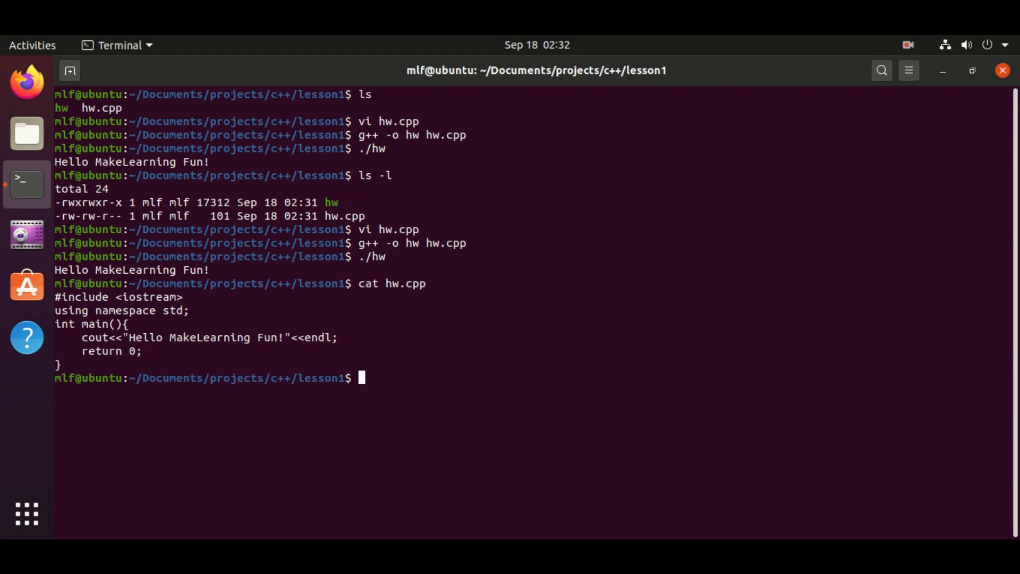
{"action": "left_click", "coordinate": [907, 45]}
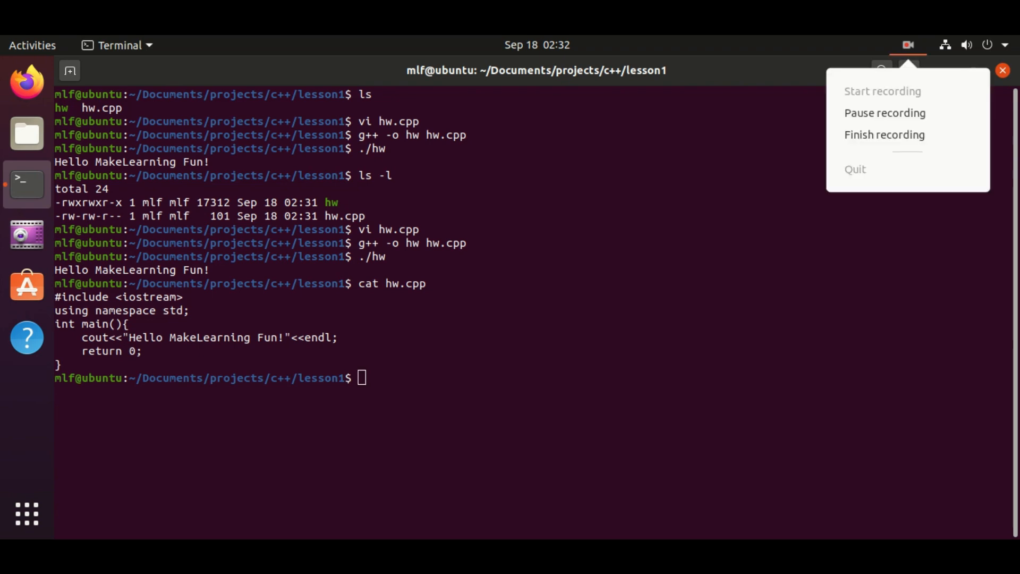